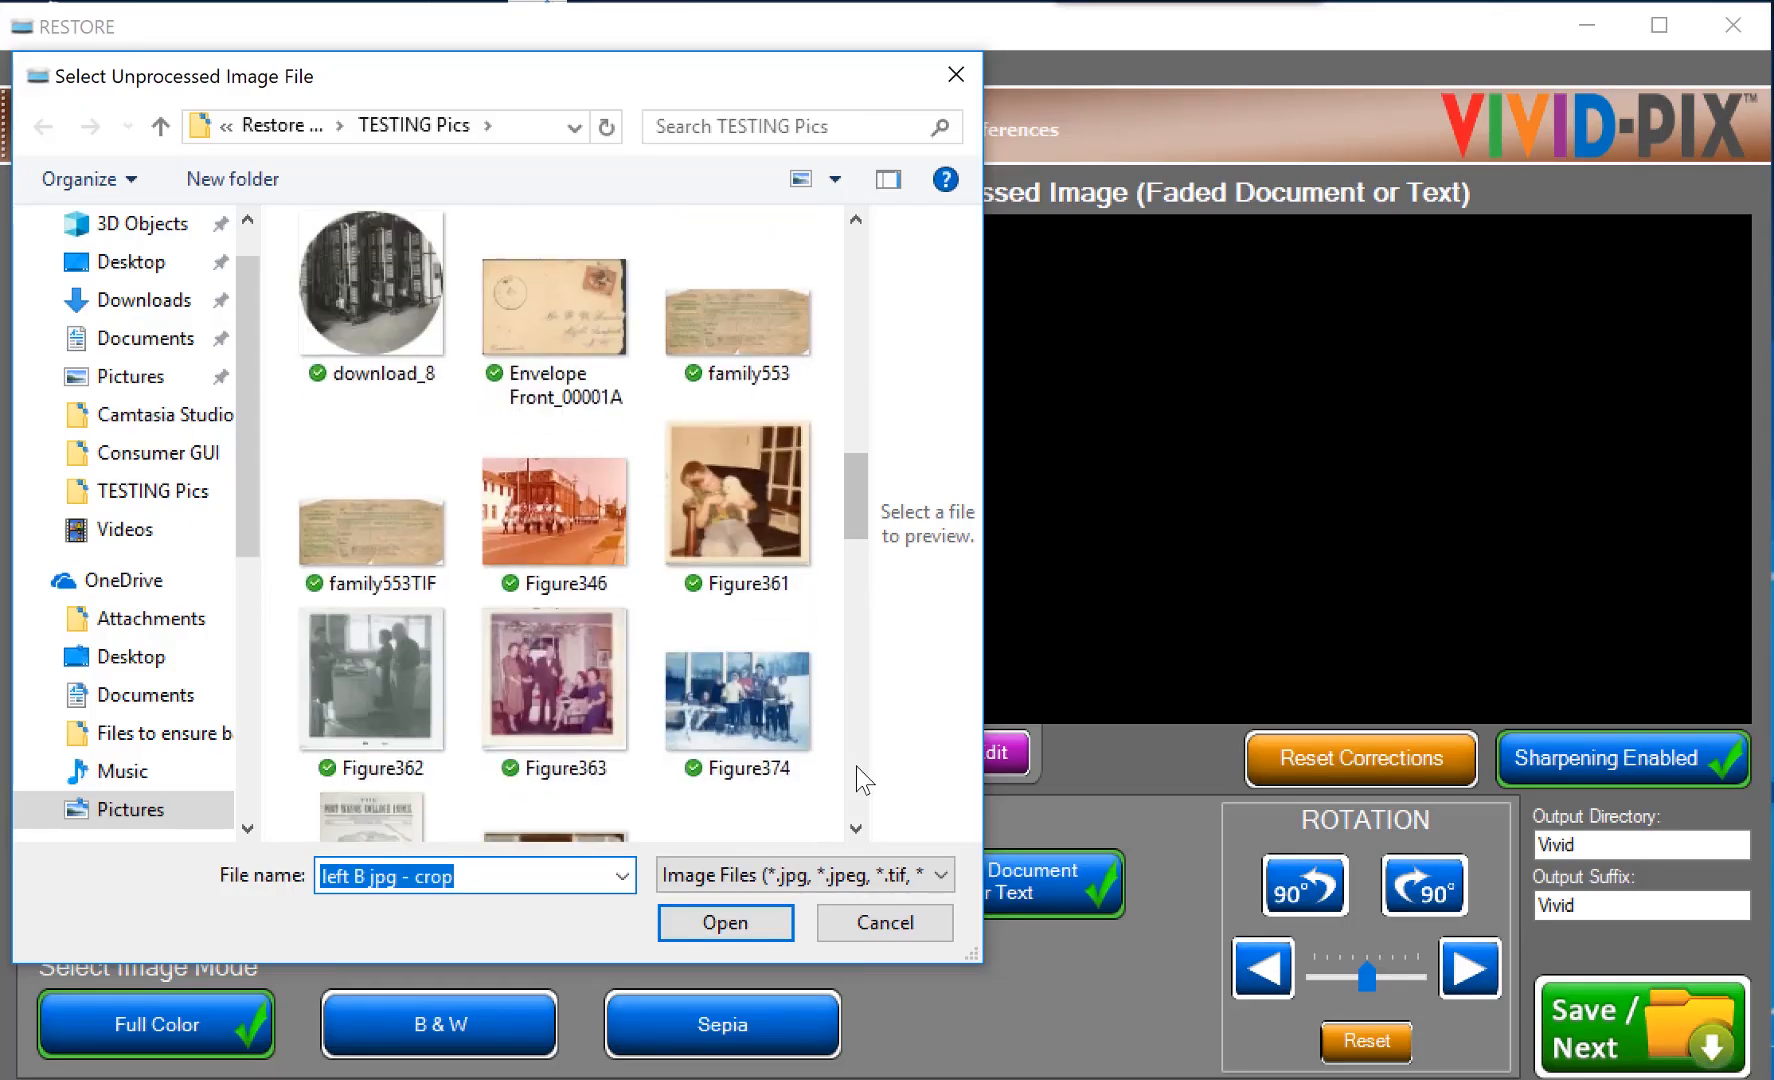
Open the Holzrichter 1940 Census scan in Vivid-Pix RESTORE
{"action": "left_click", "coordinate": [738, 322]}
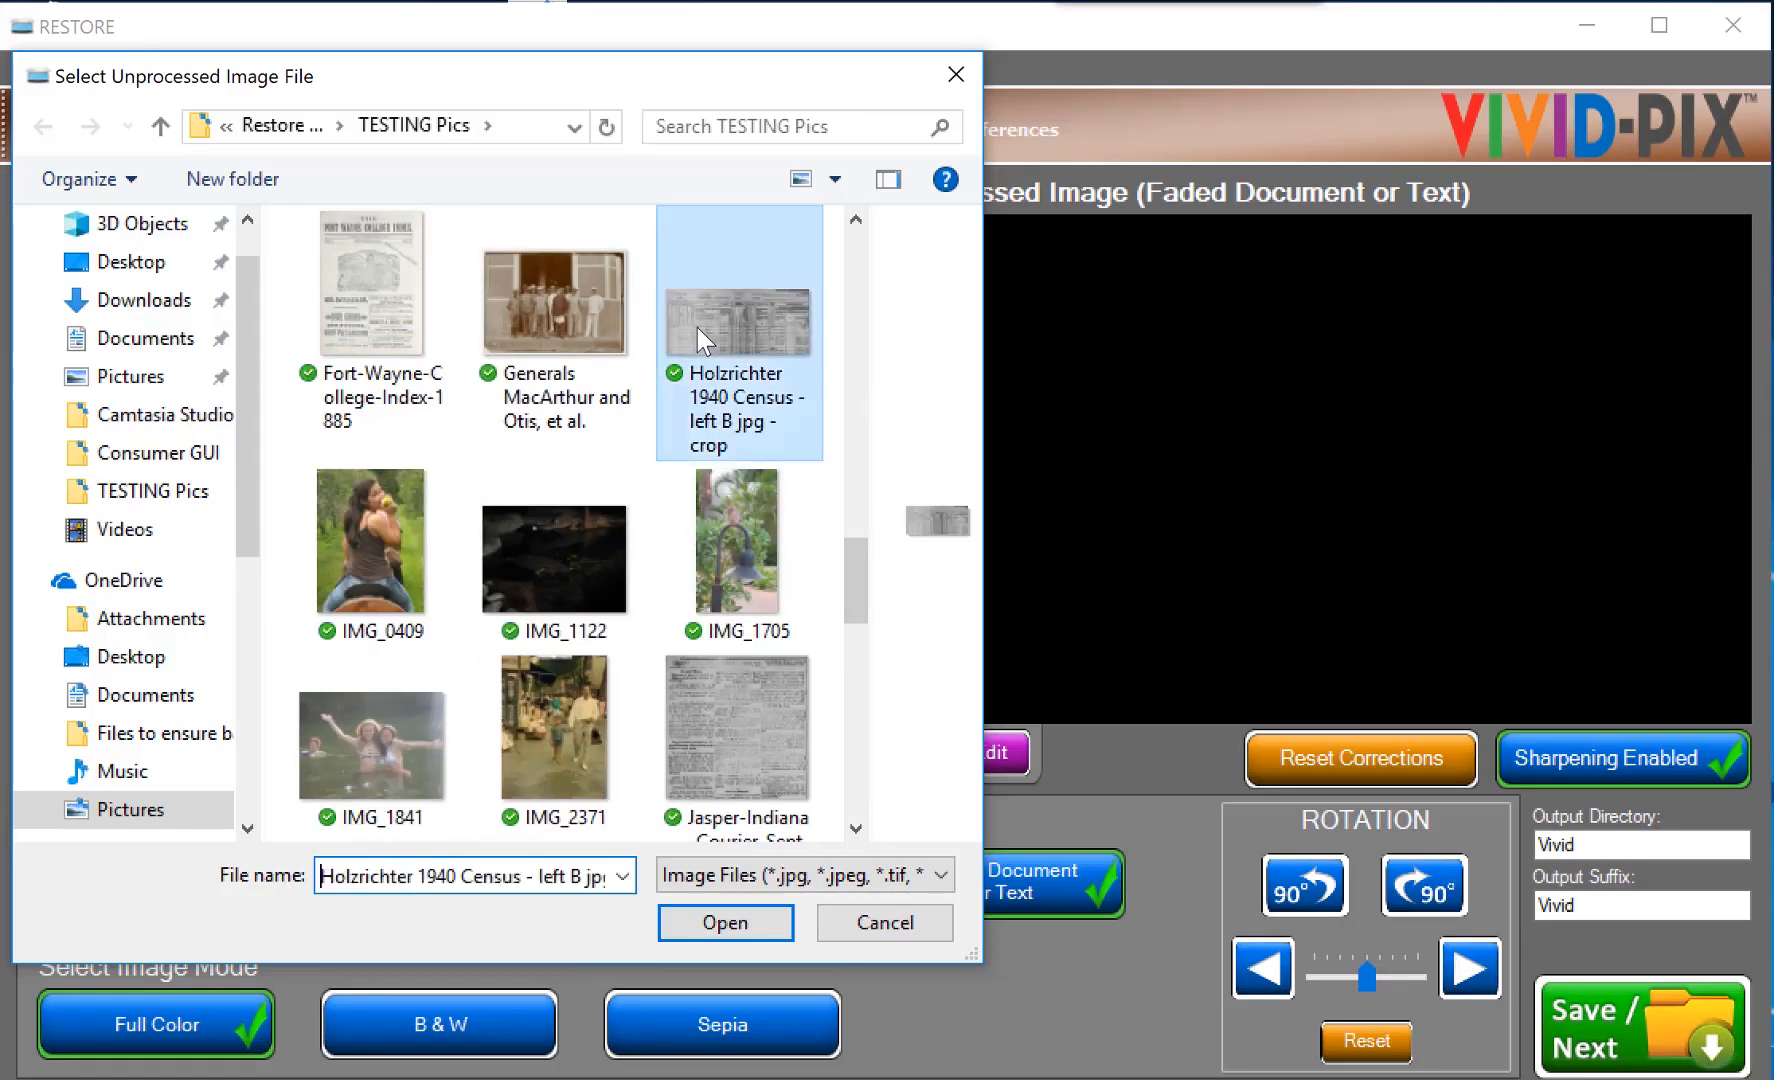
{"action": "left_click", "coordinate": [725, 922]}
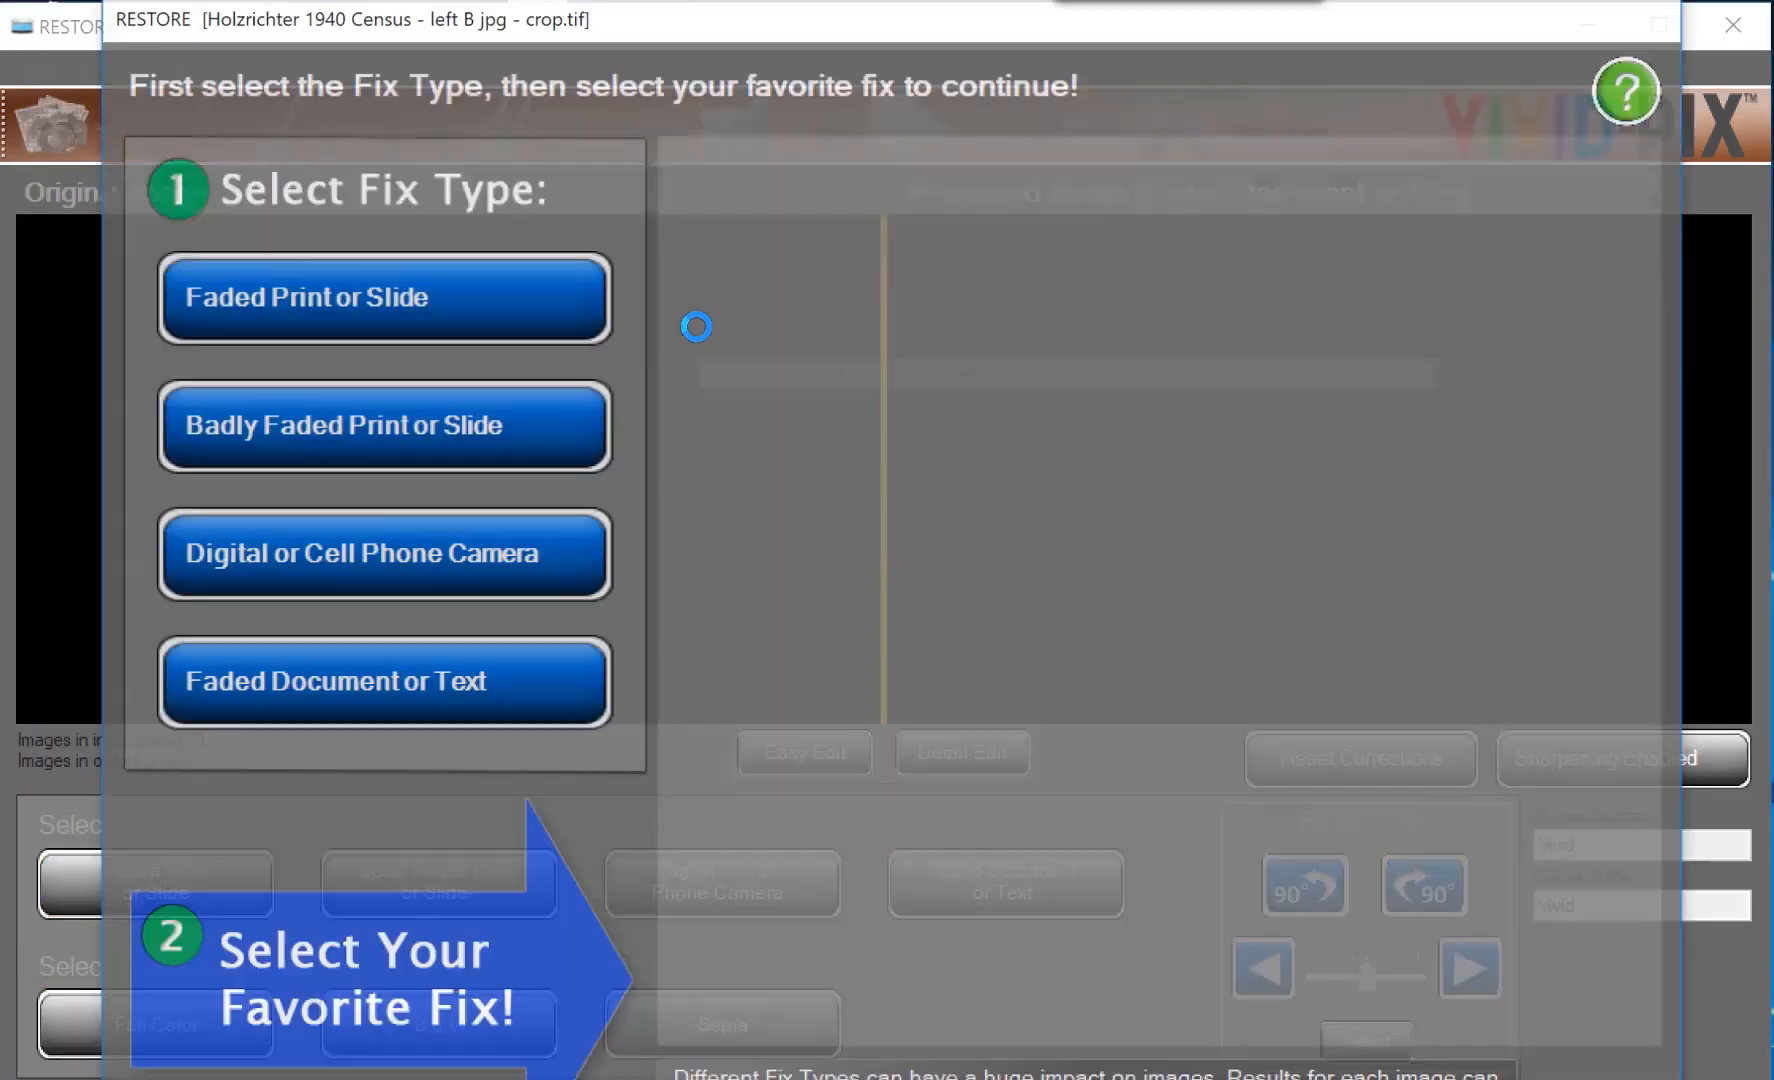
Apply the Faded Document or Text fix to the census scan
{"action": "left_click", "coordinate": [384, 684]}
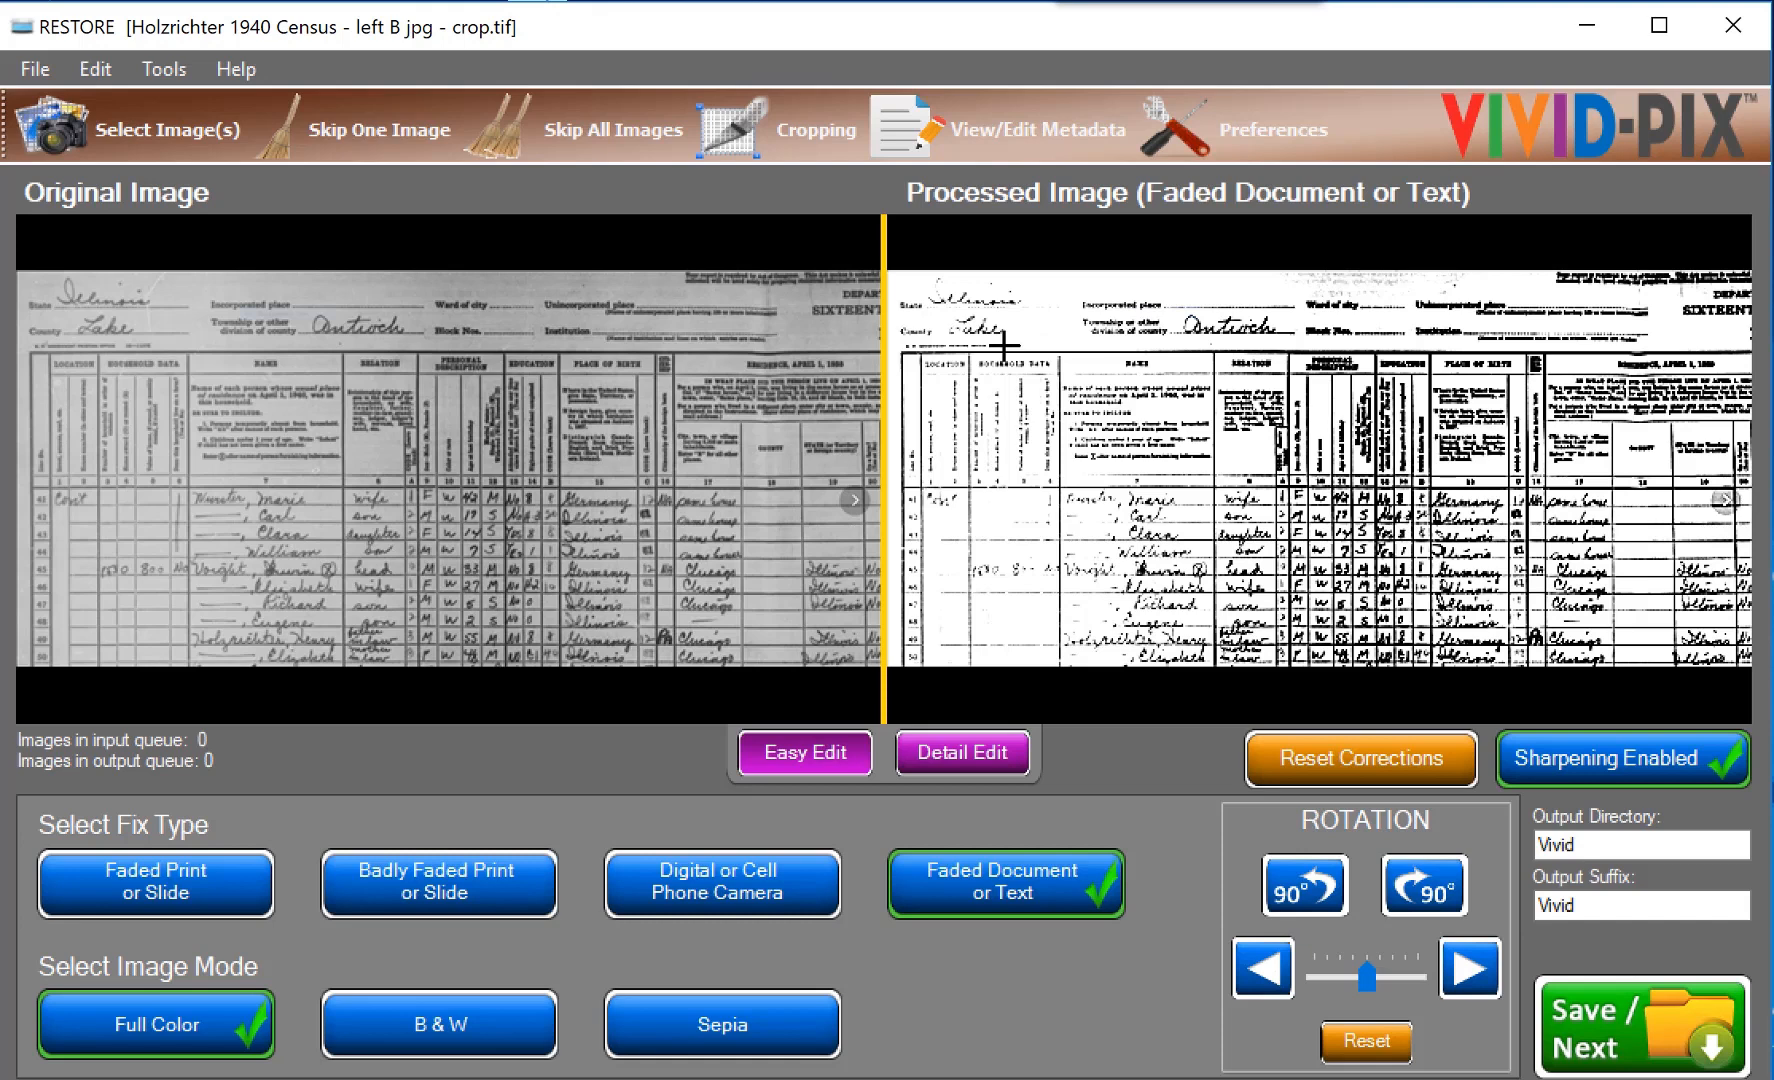
{"action": "mouse_move", "coordinate": [993, 139]}
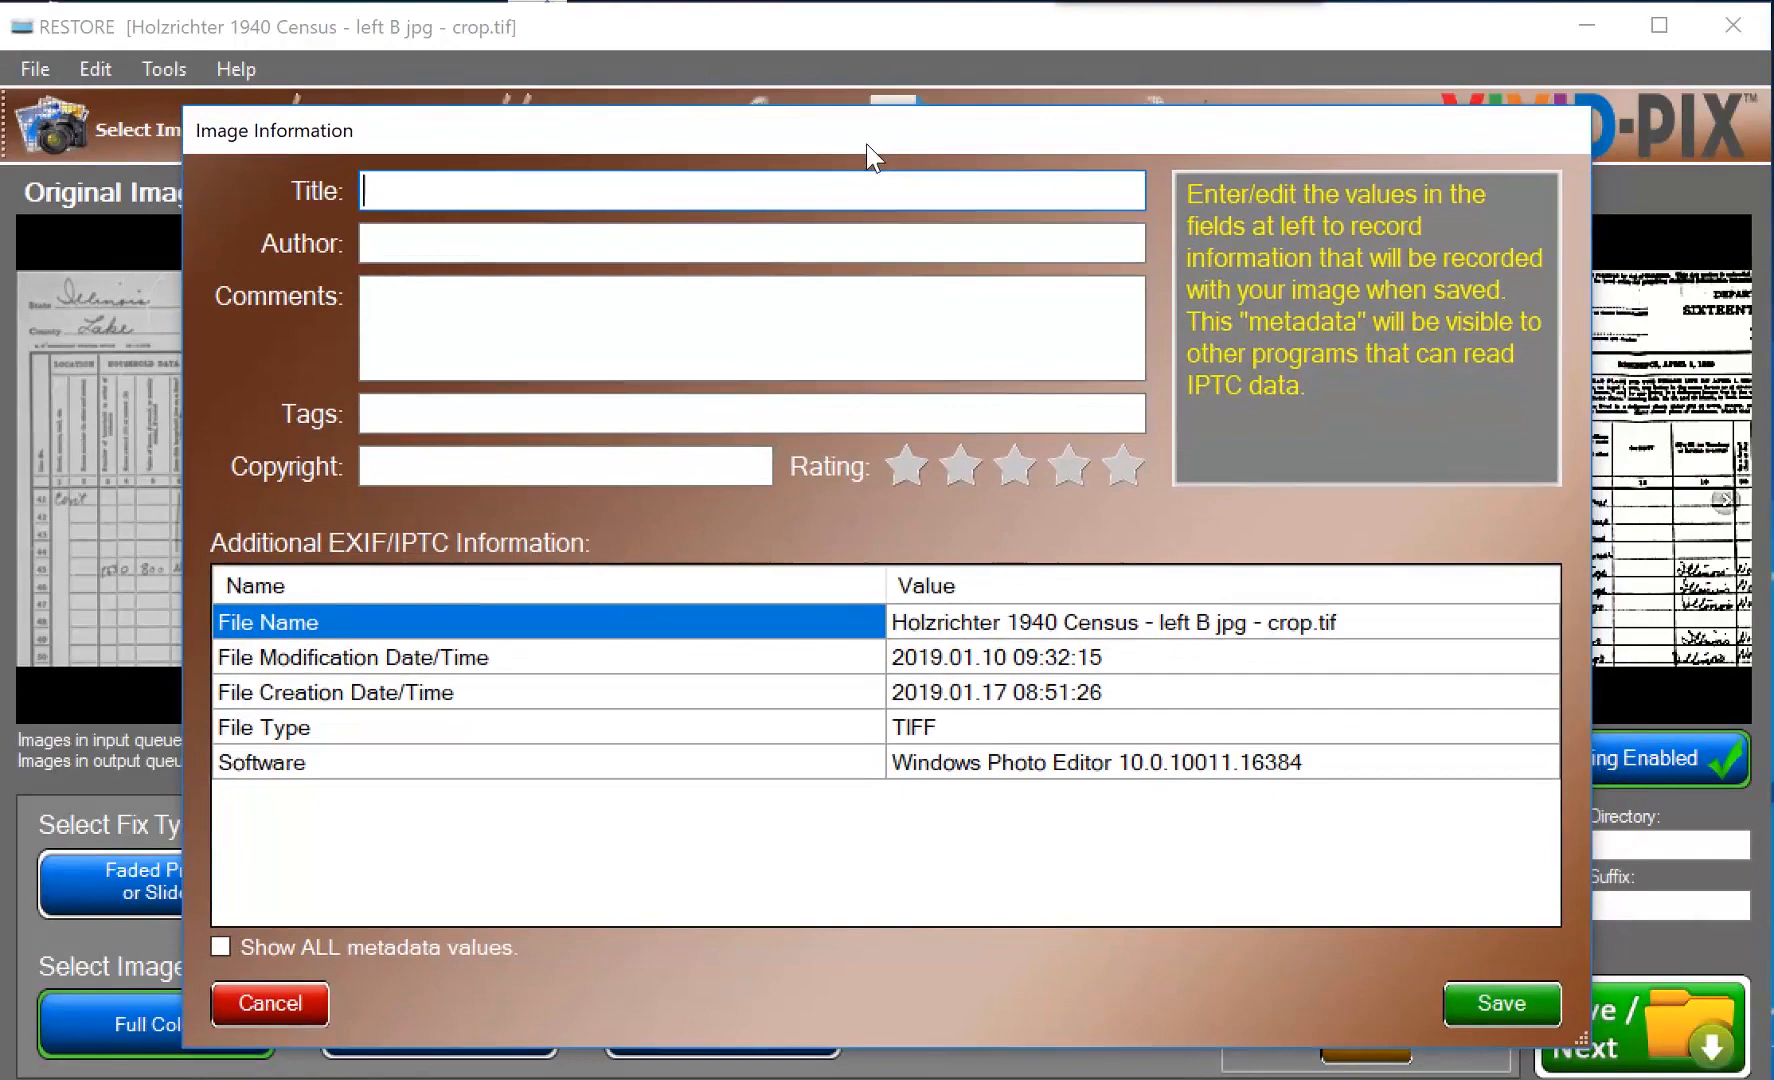
Enter the title 'Voight Holzrichter 1940 Census' and start the author name with 'Rick'
{"action": "type", "text": "Voight Holzr"}
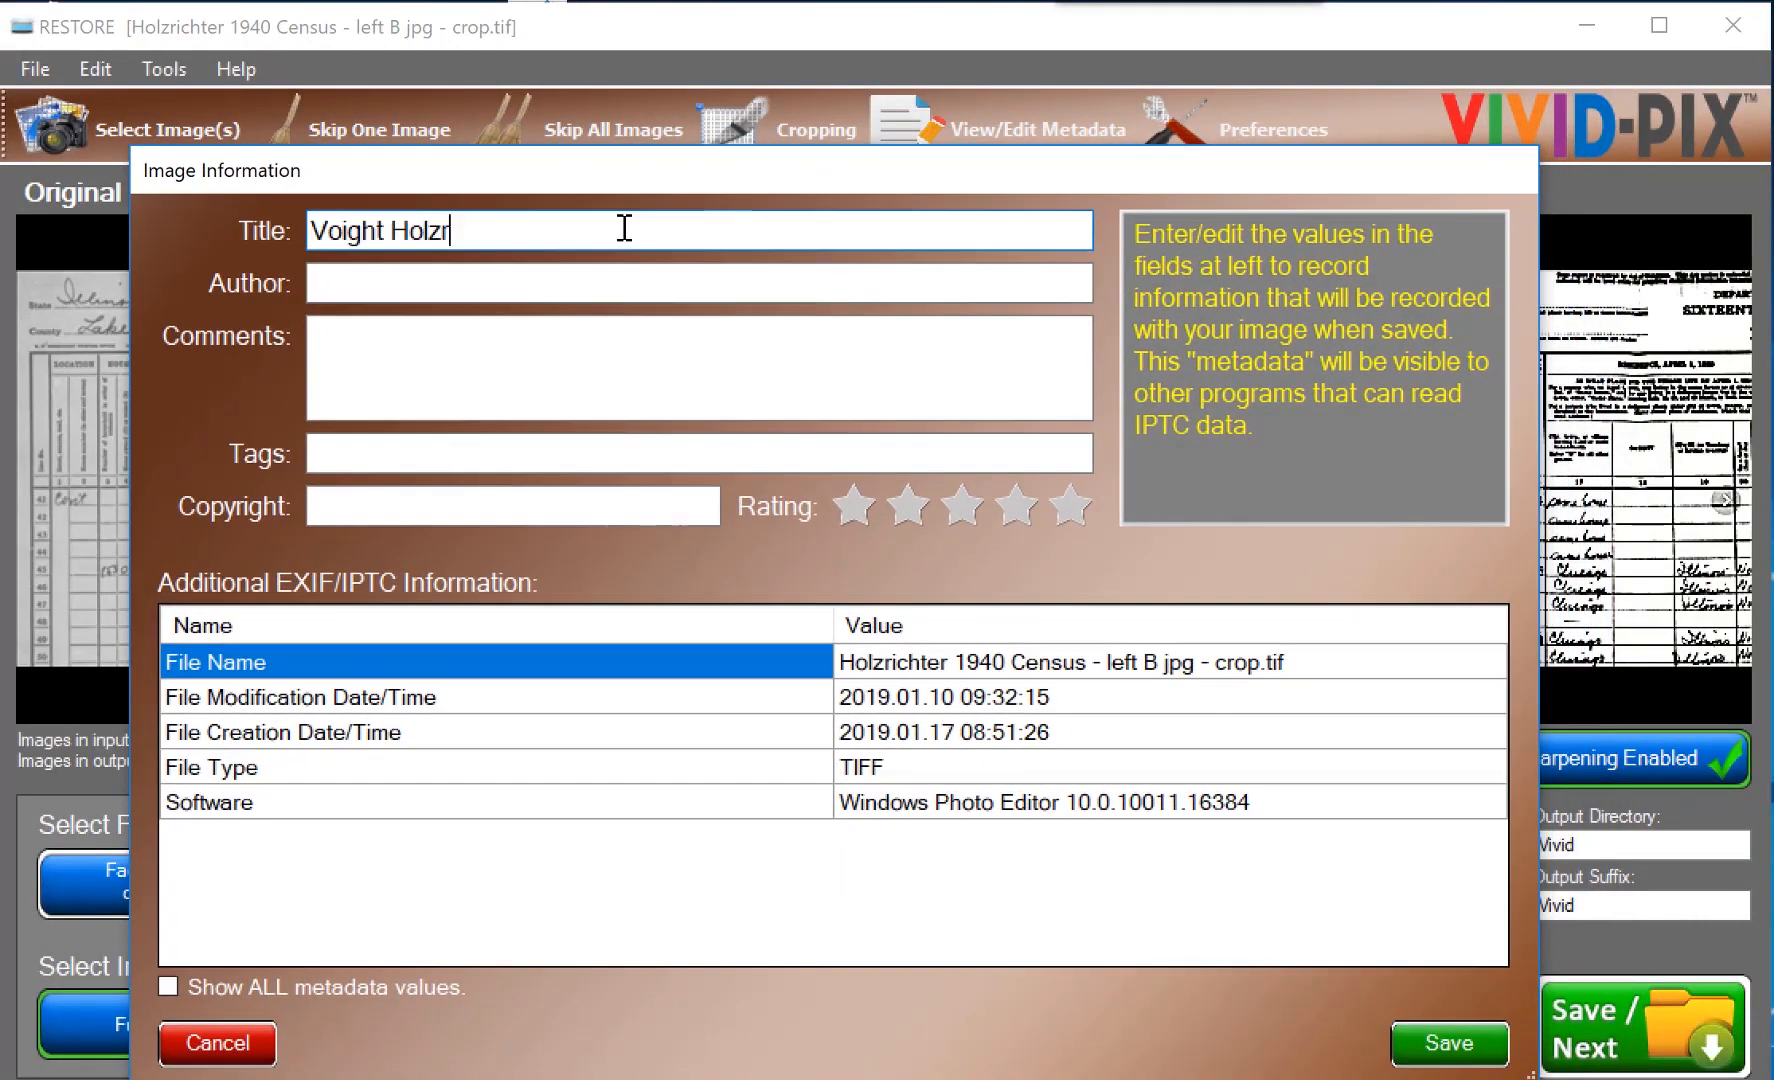
{"action": "type", "text": "ichter"}
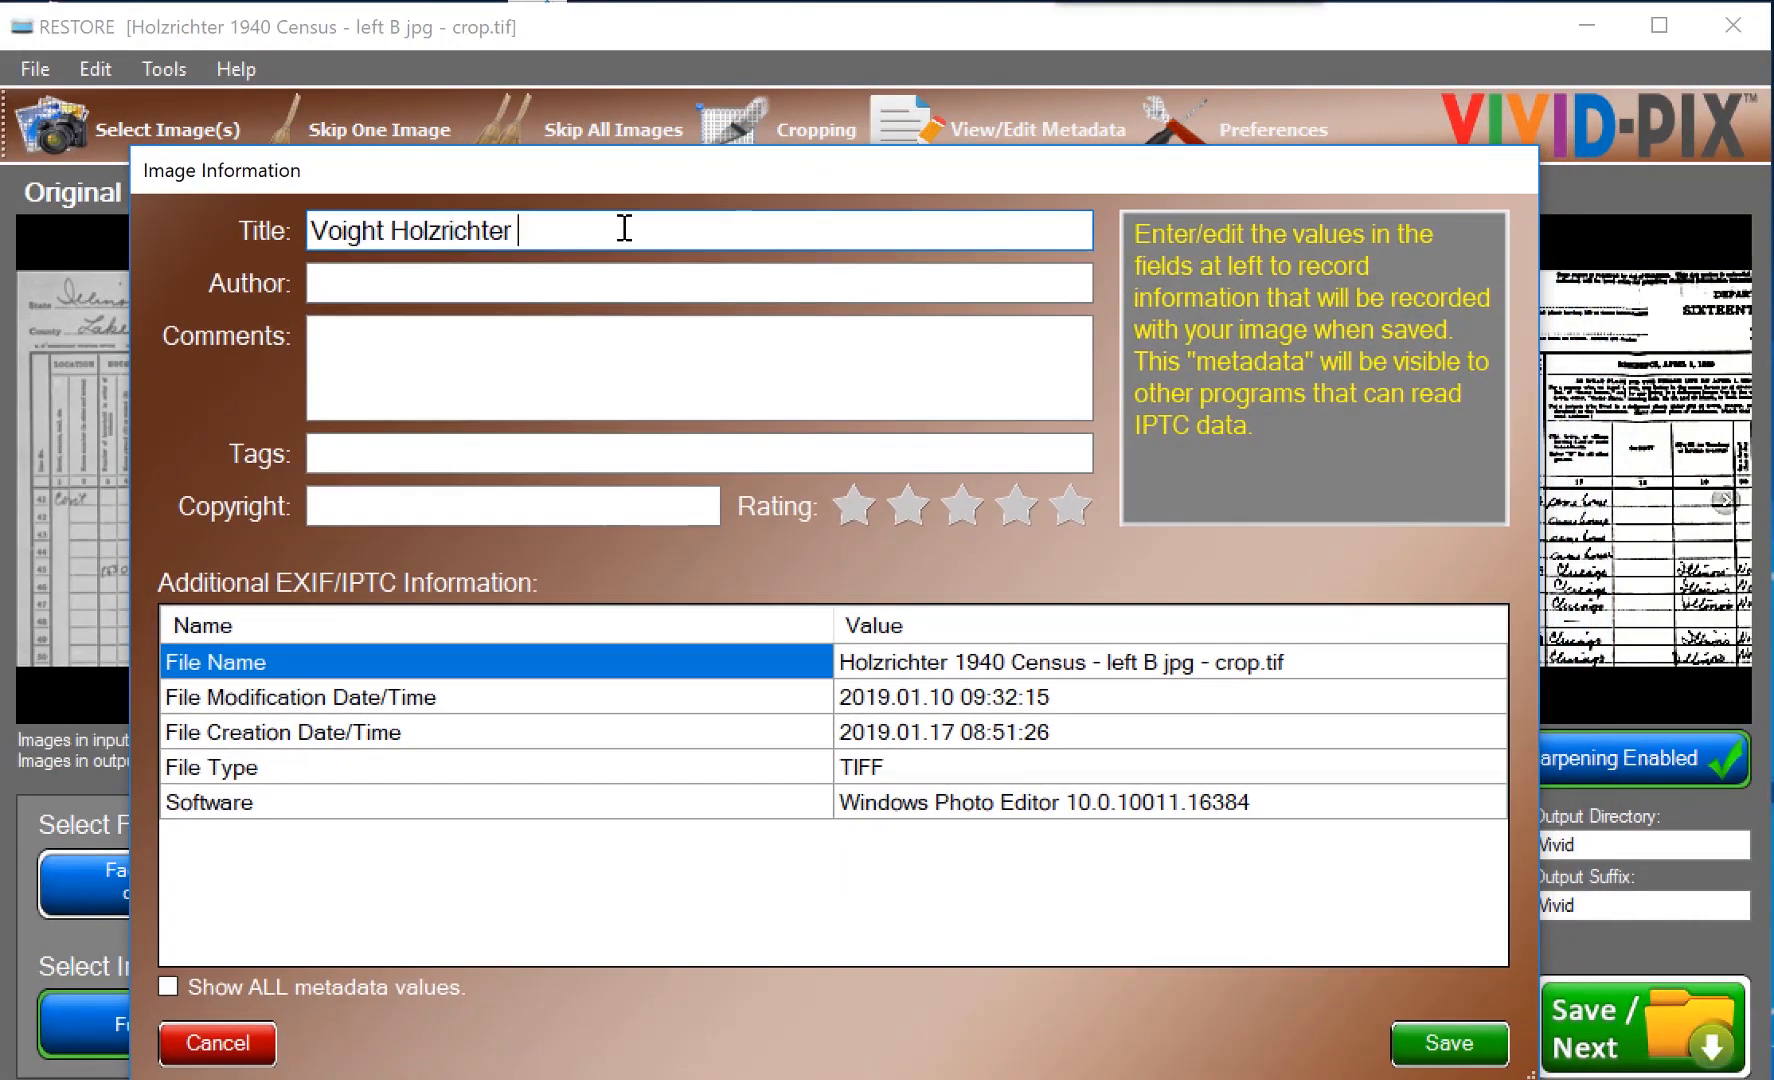
{"action": "type", "text": "1940 Census"}
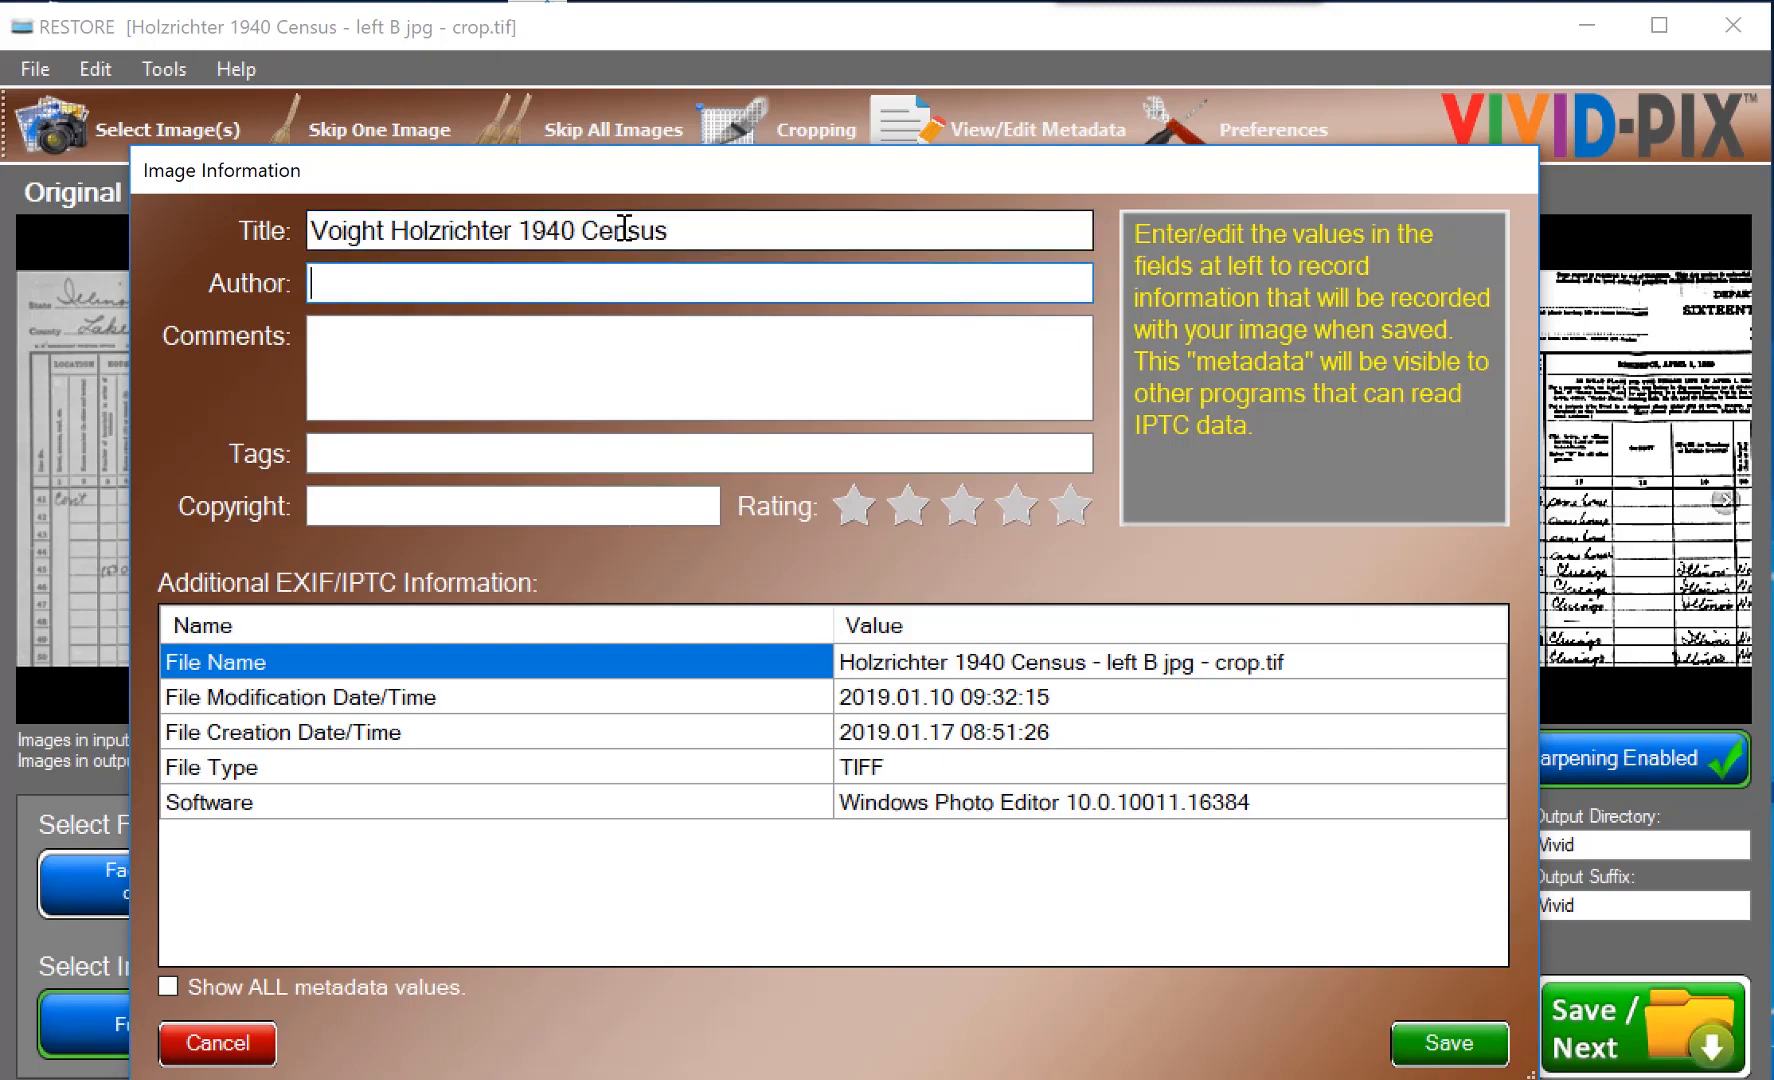
{"action": "type", "text": "Rick"}
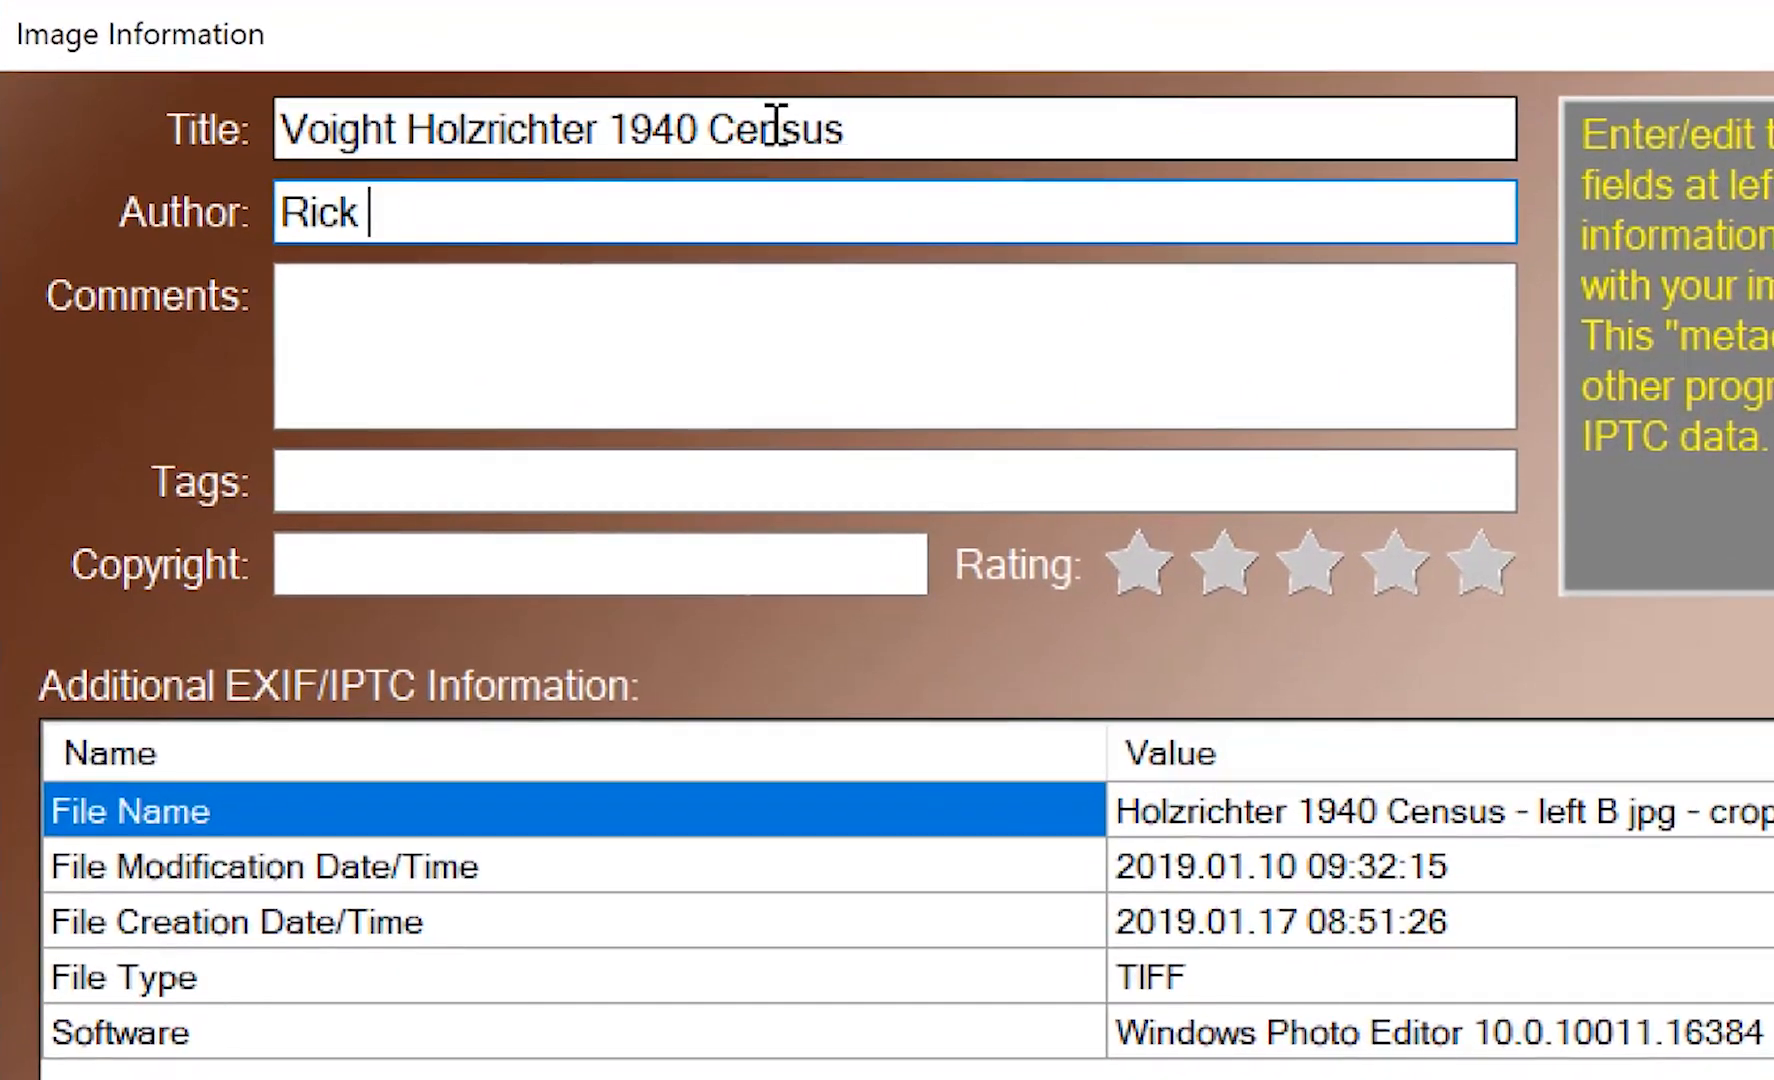
{"action": "type", "text": "Voight"}
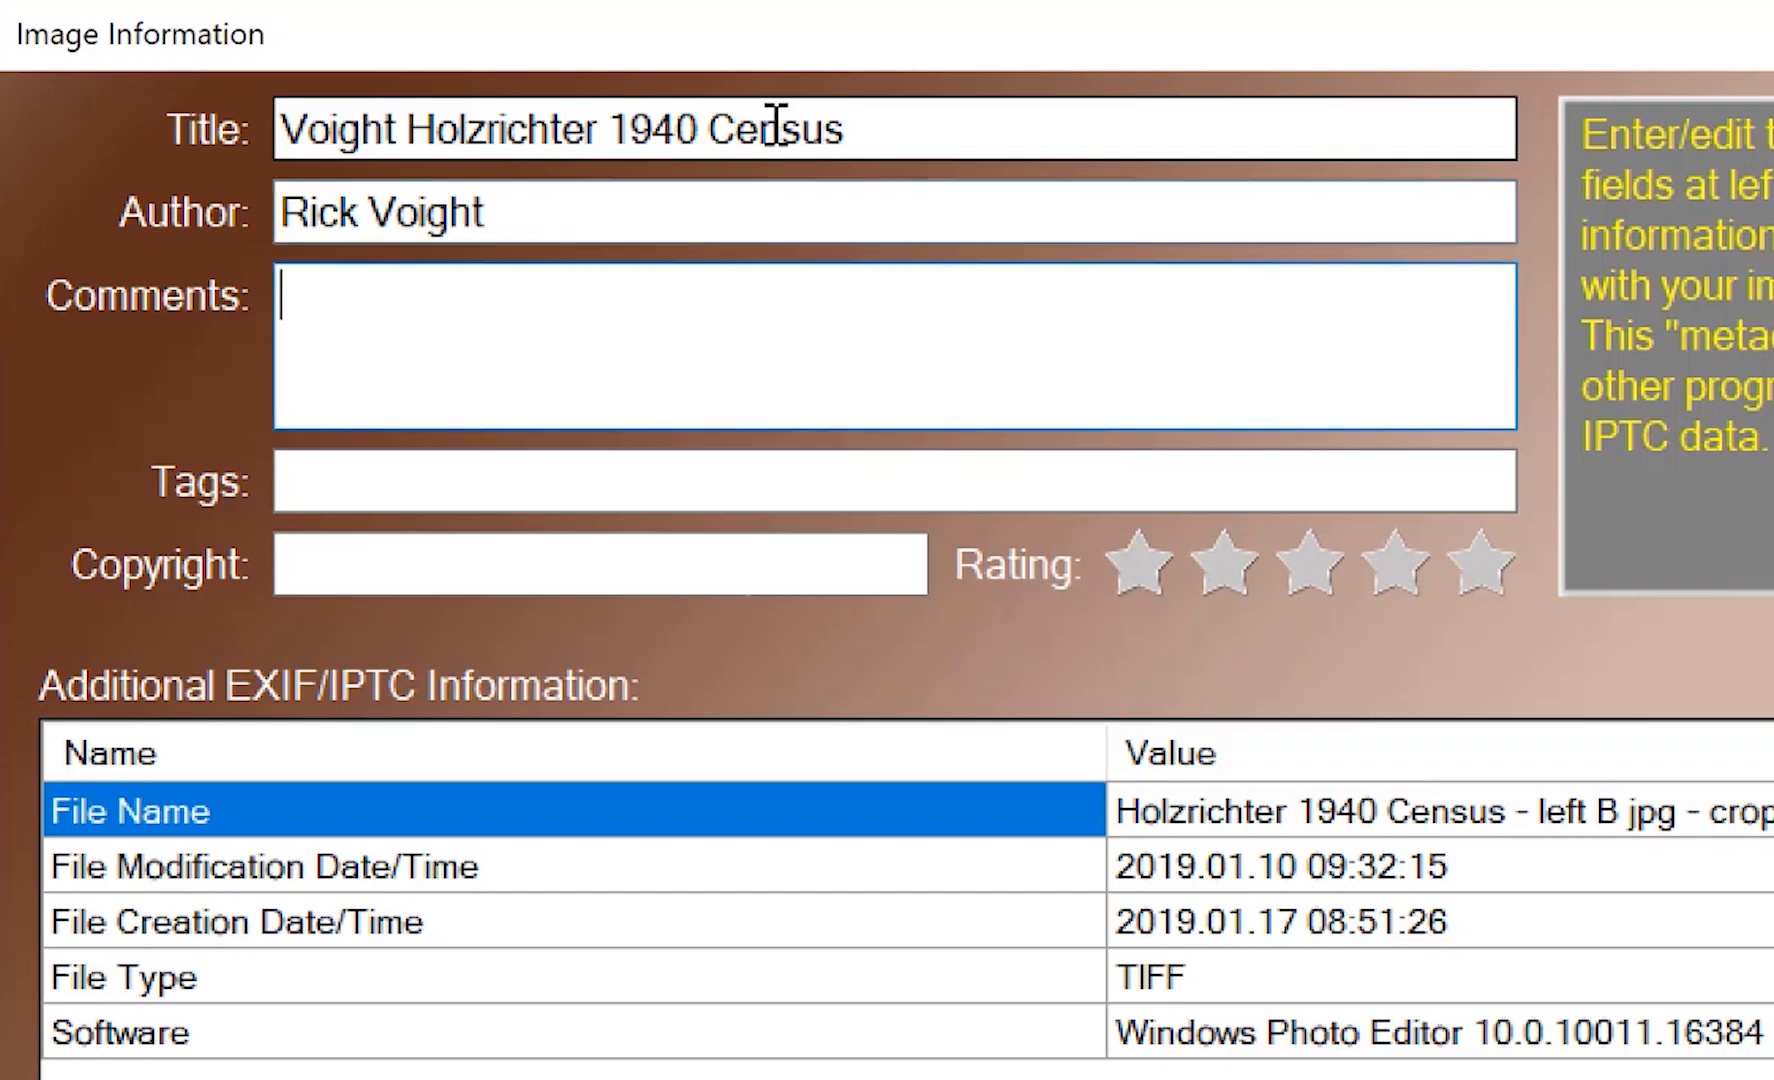
{"action": "type", "text": "Irv"}
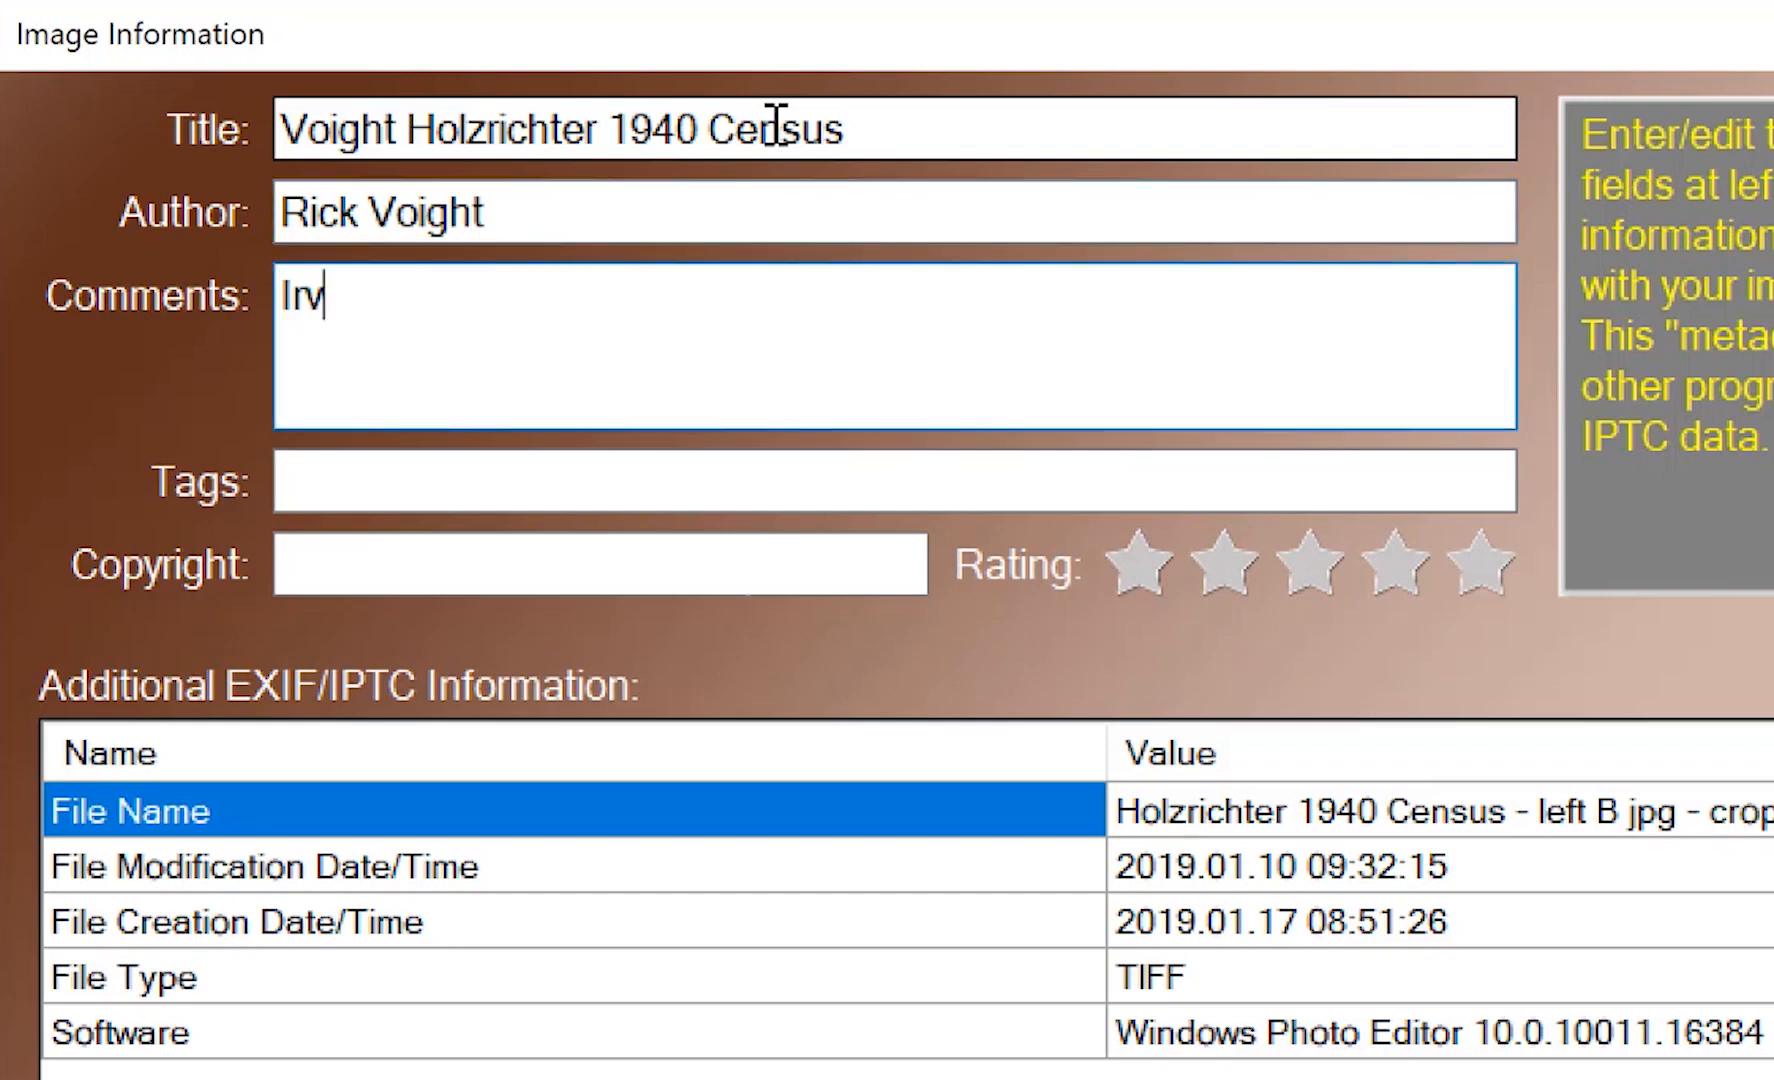
{"action": "type", "text": ", Betty"}
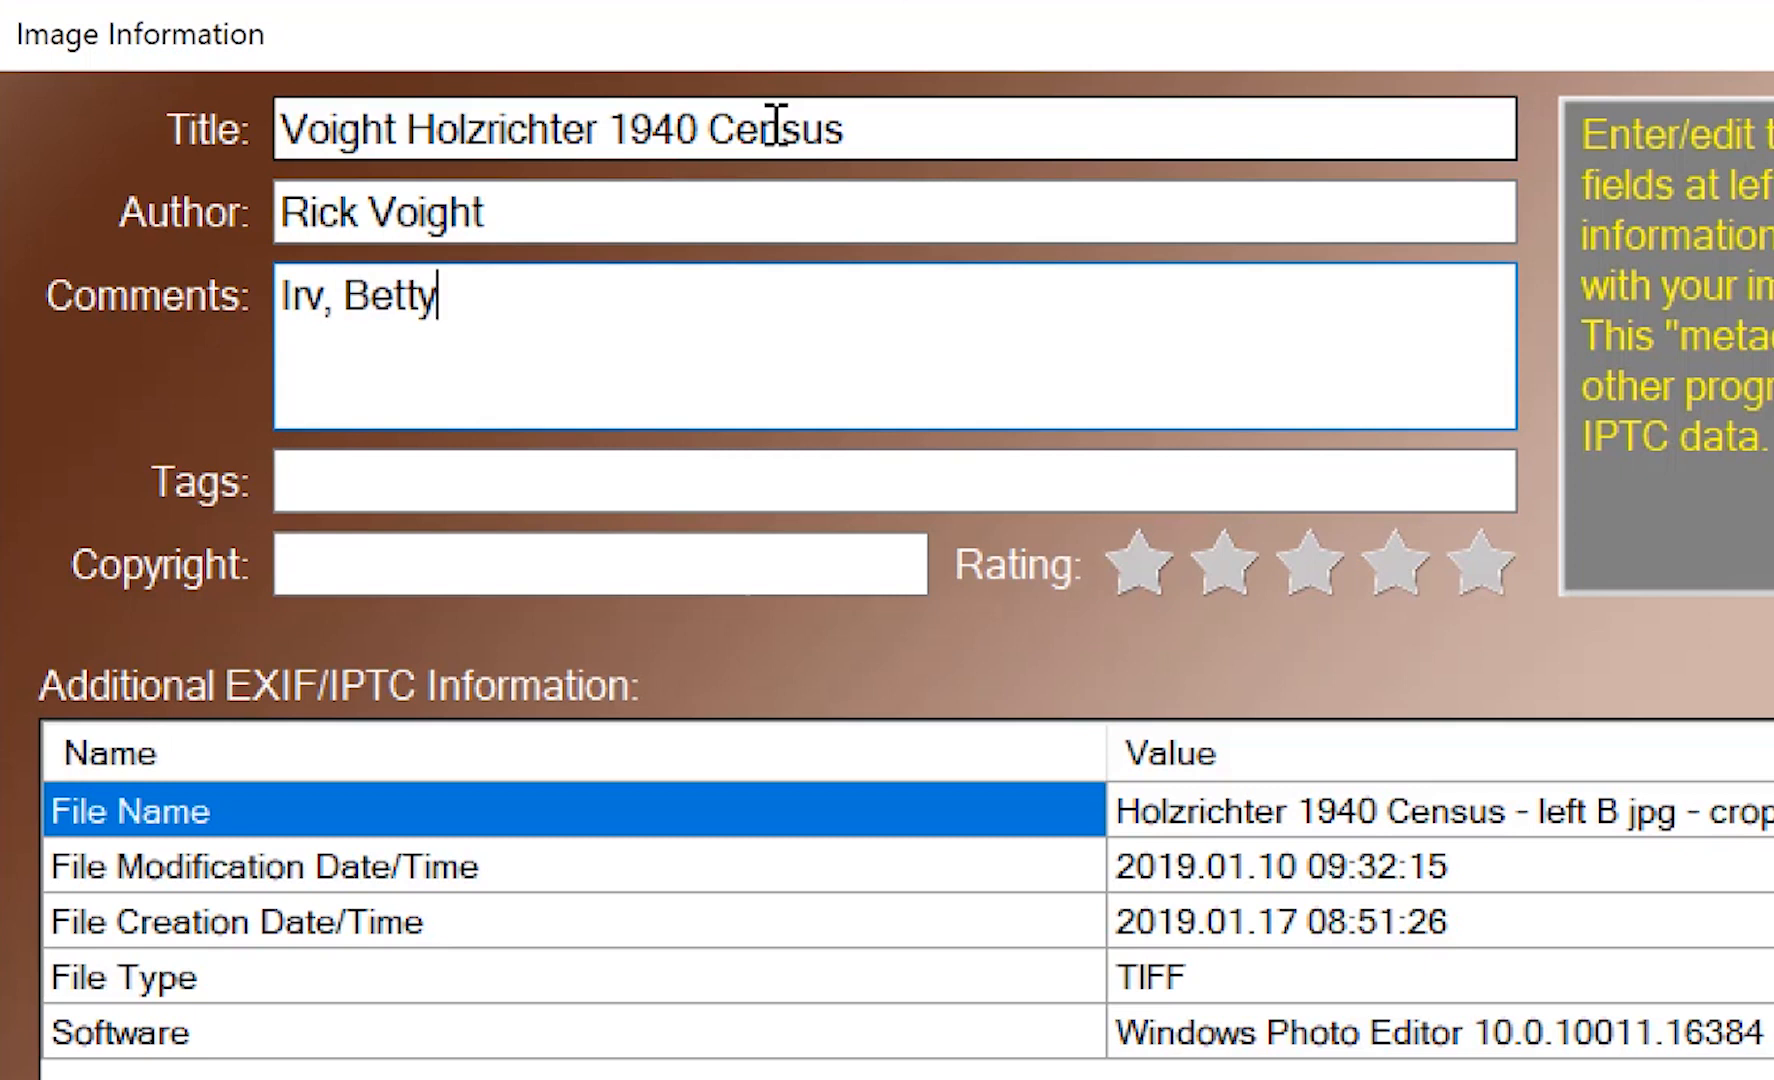
{"action": "type", "text": ", Richard"}
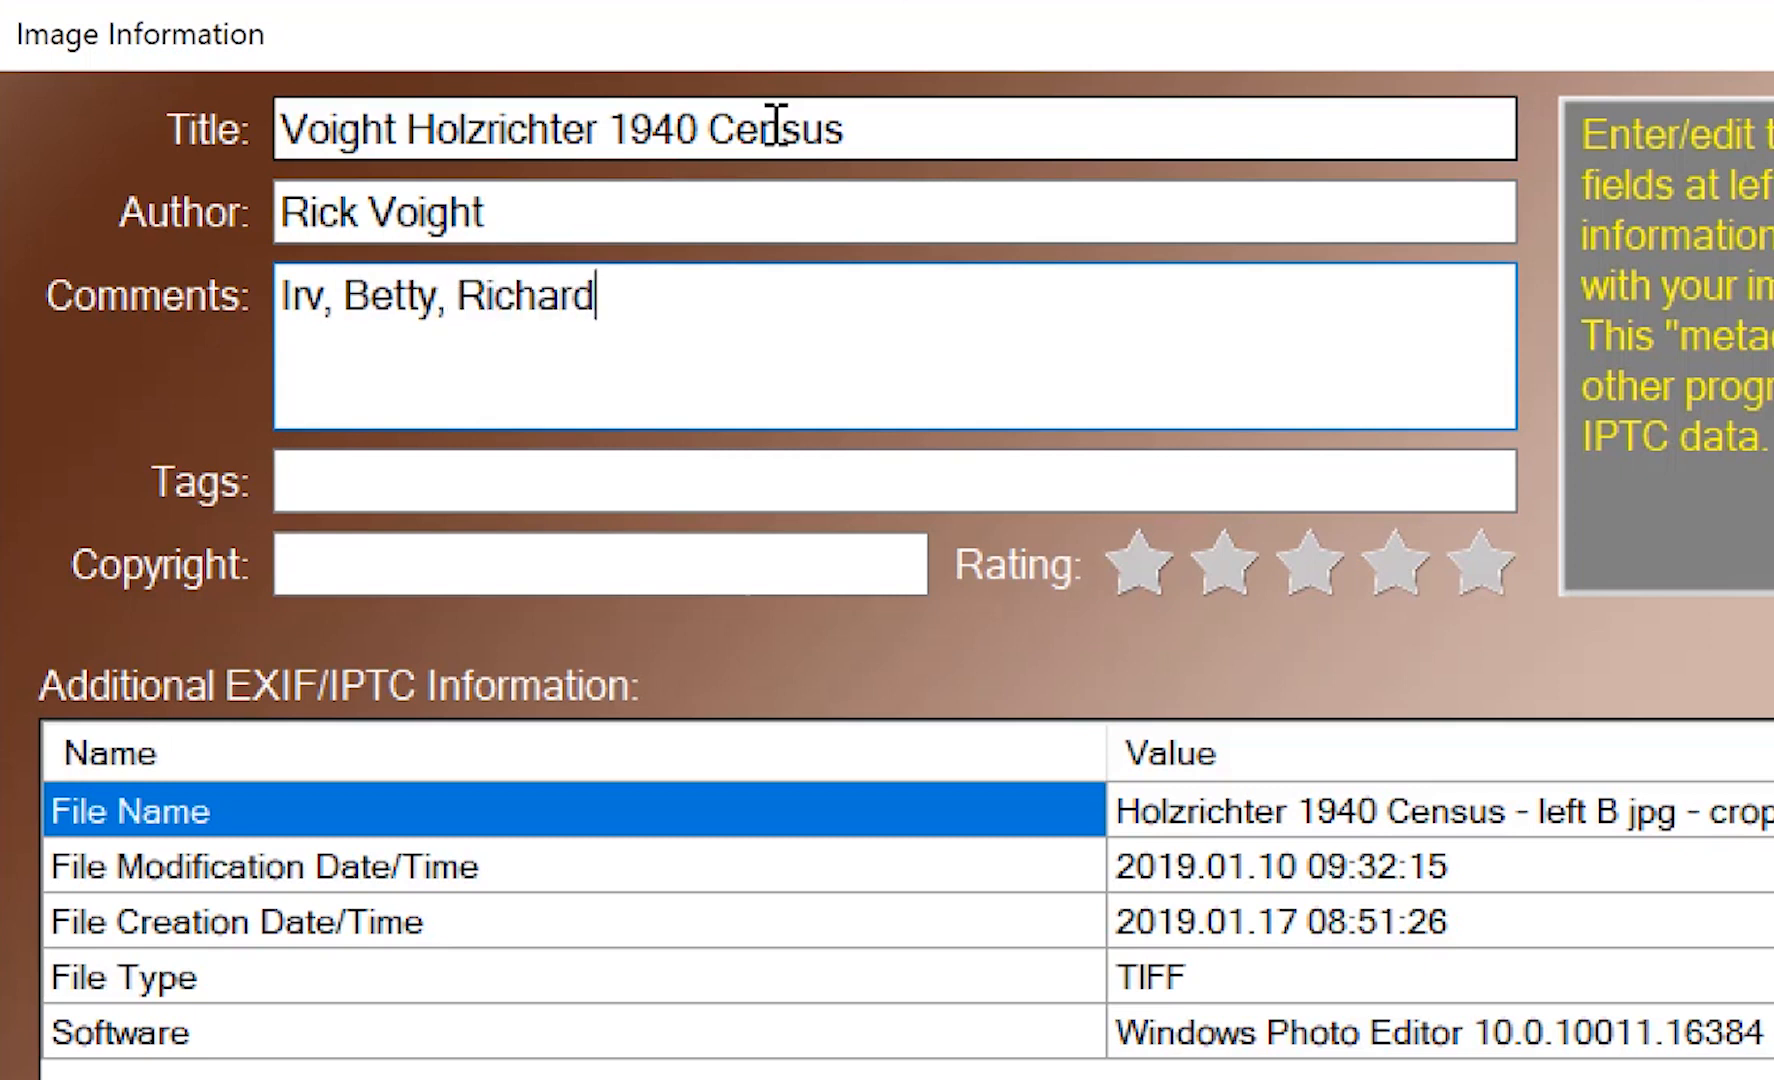
{"action": "type", "text": ", Gene"}
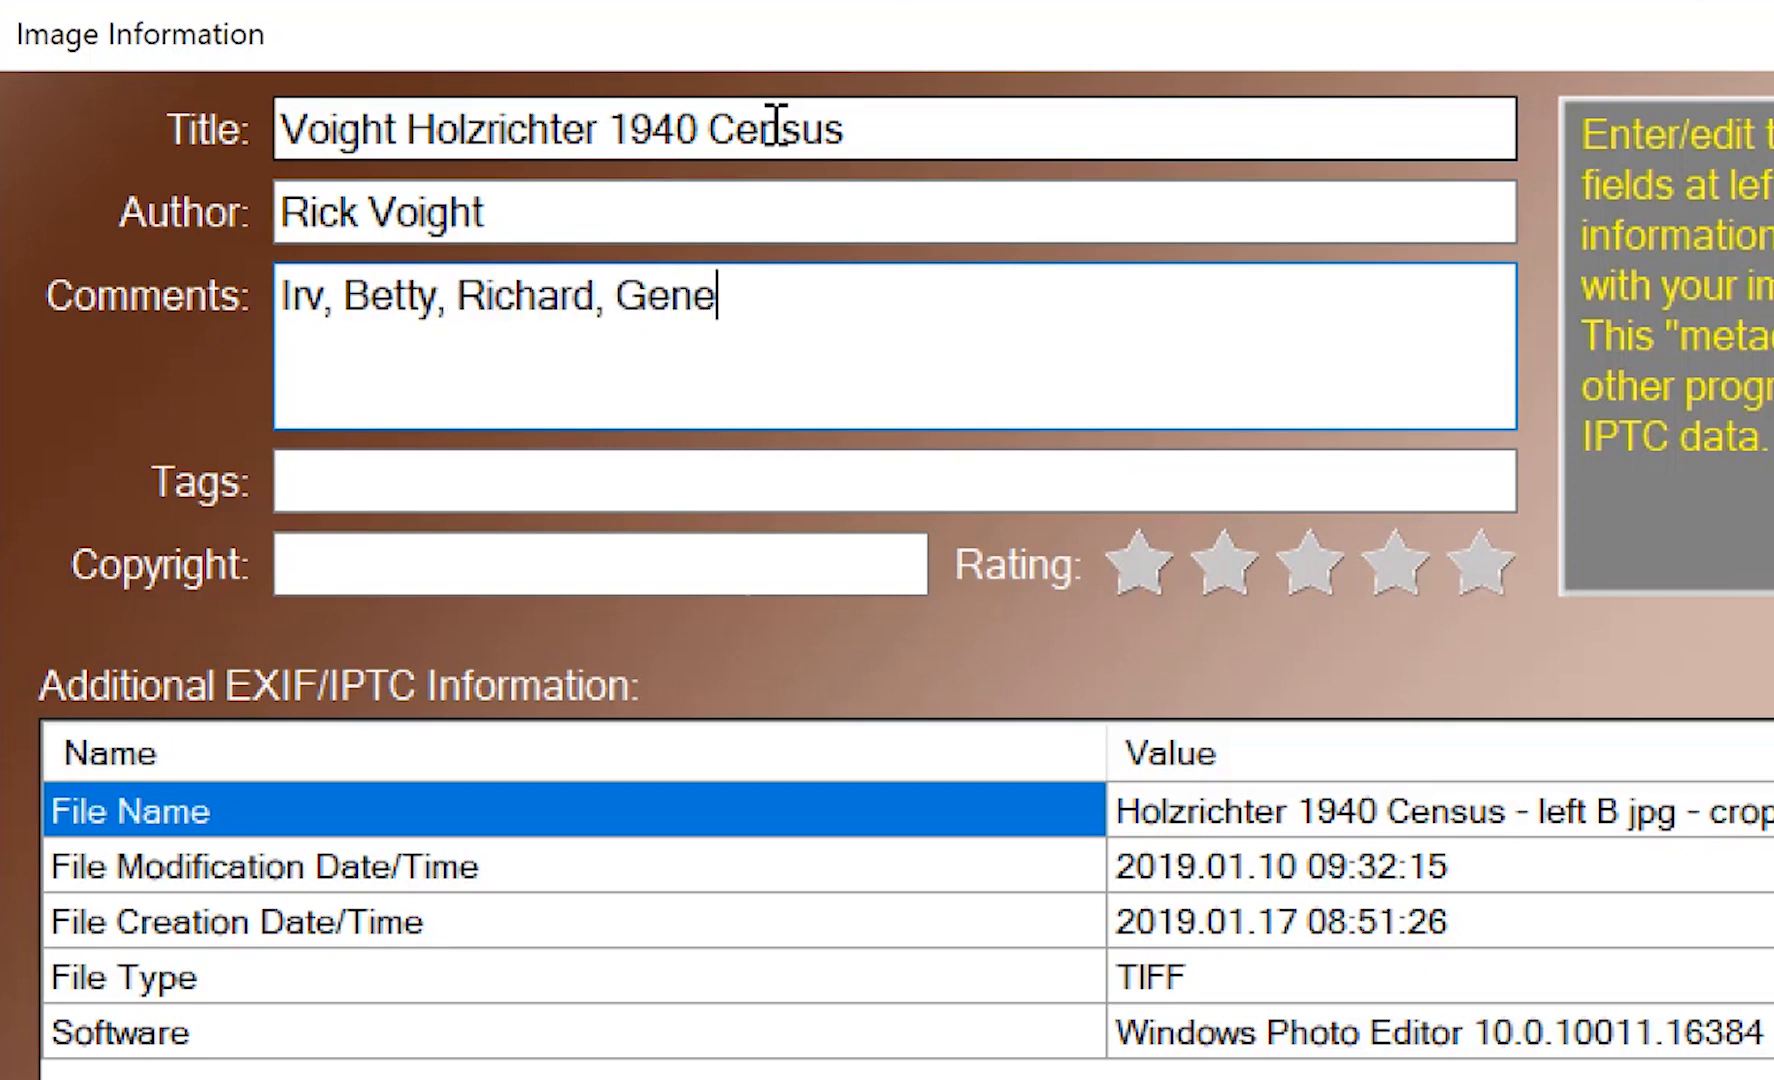
{"action": "type", "text": "Voig"}
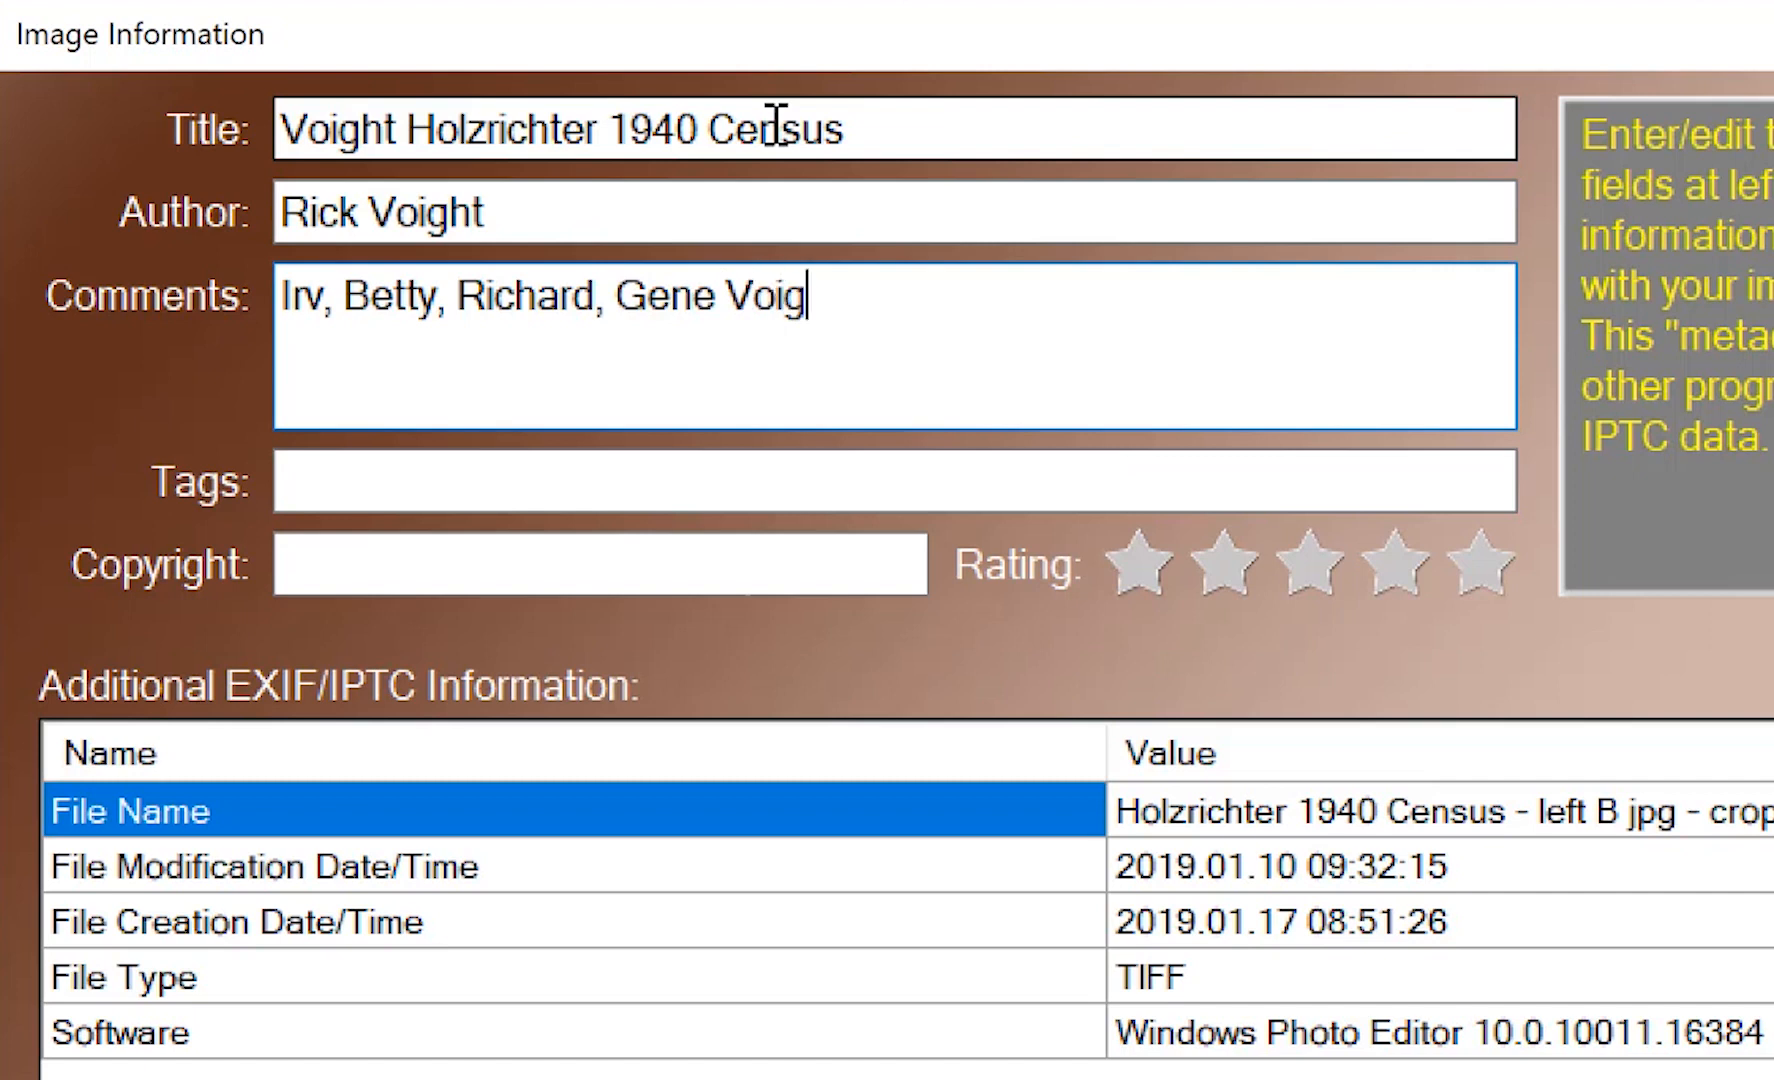
{"action": "type", "text": "ht"}
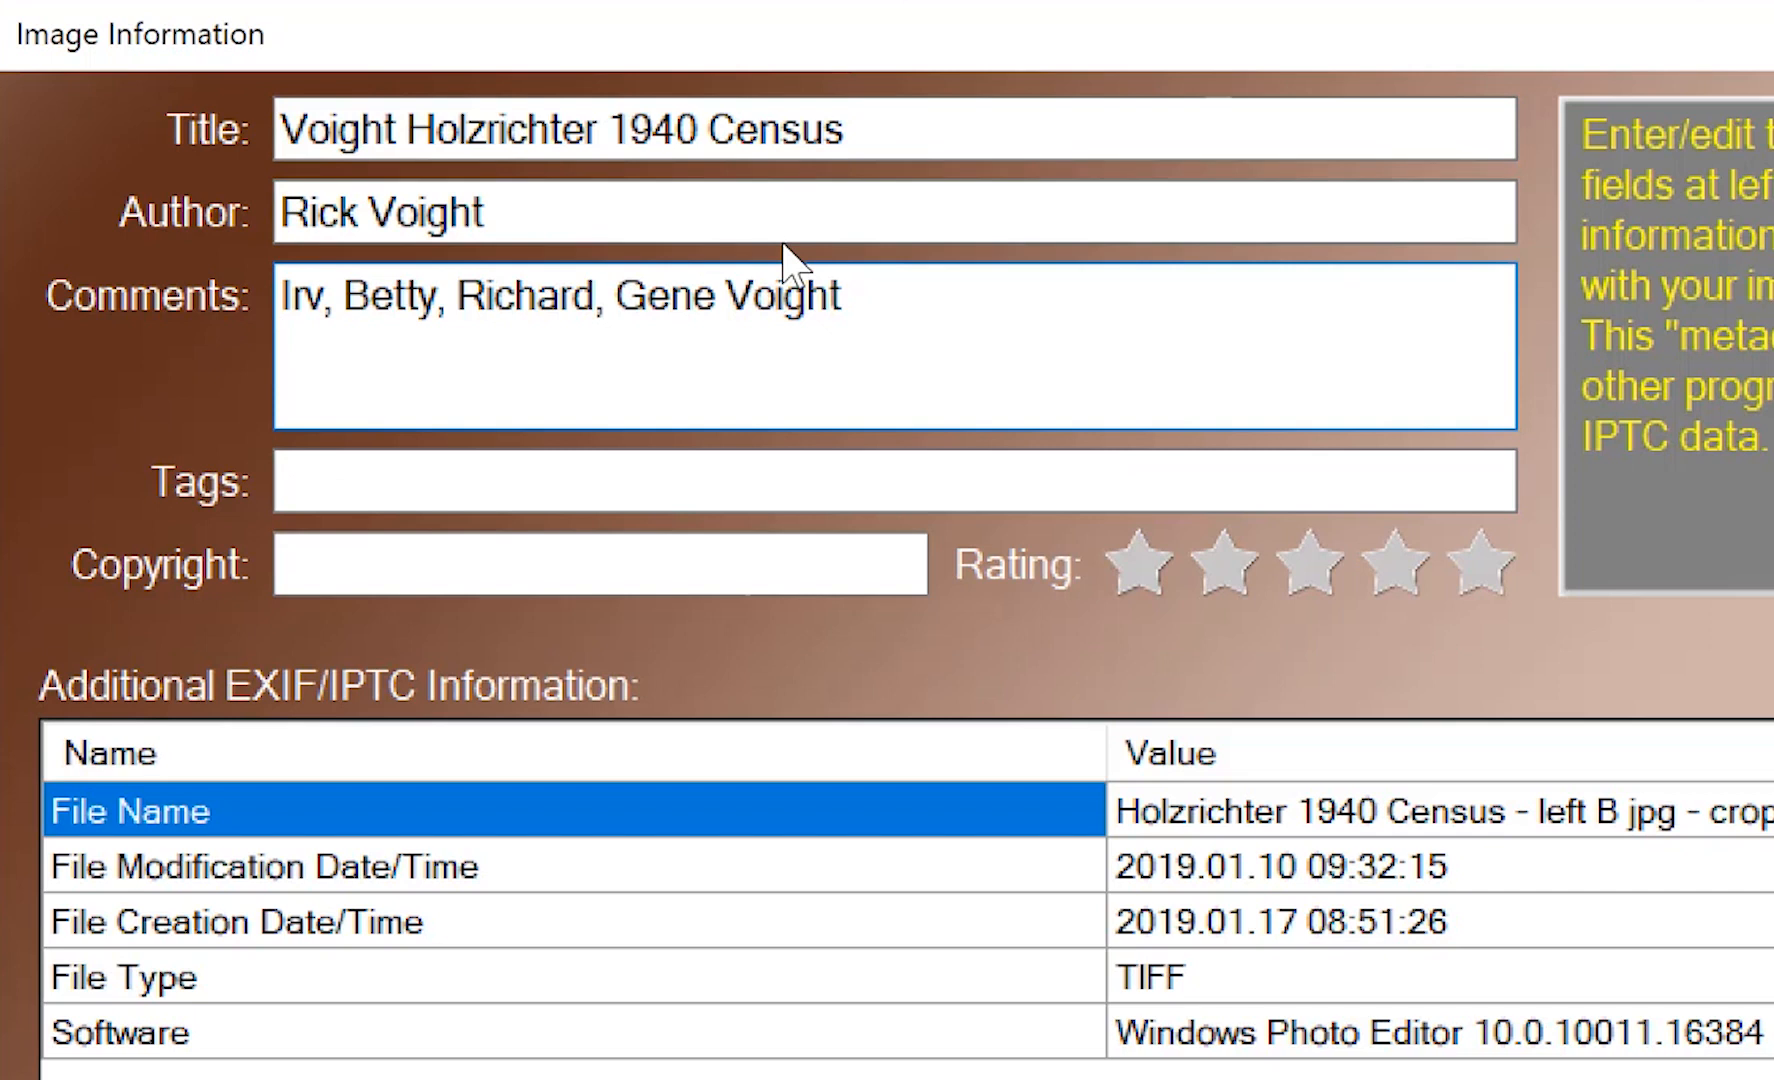
Add a comment noting the census misspelled Erwin as Irwin
{"action": "type", "text": "Ce"}
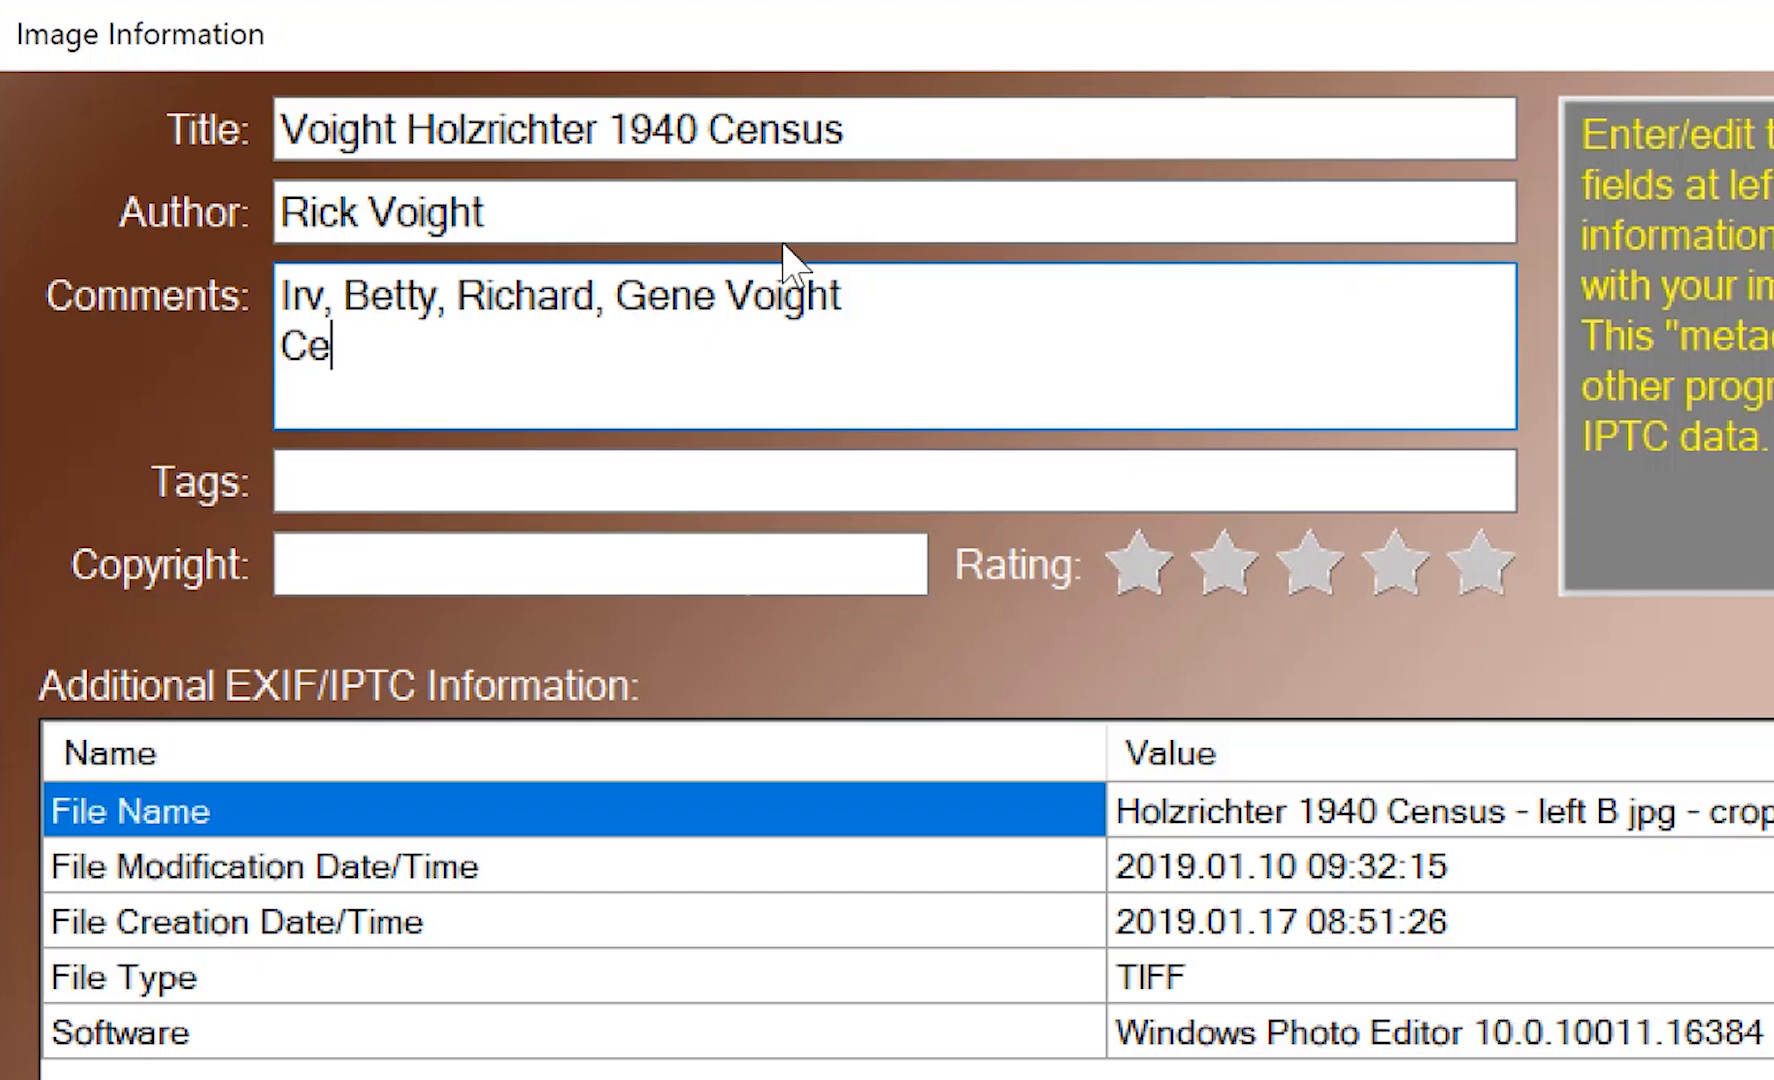
{"action": "type", "text": "nsus whe"}
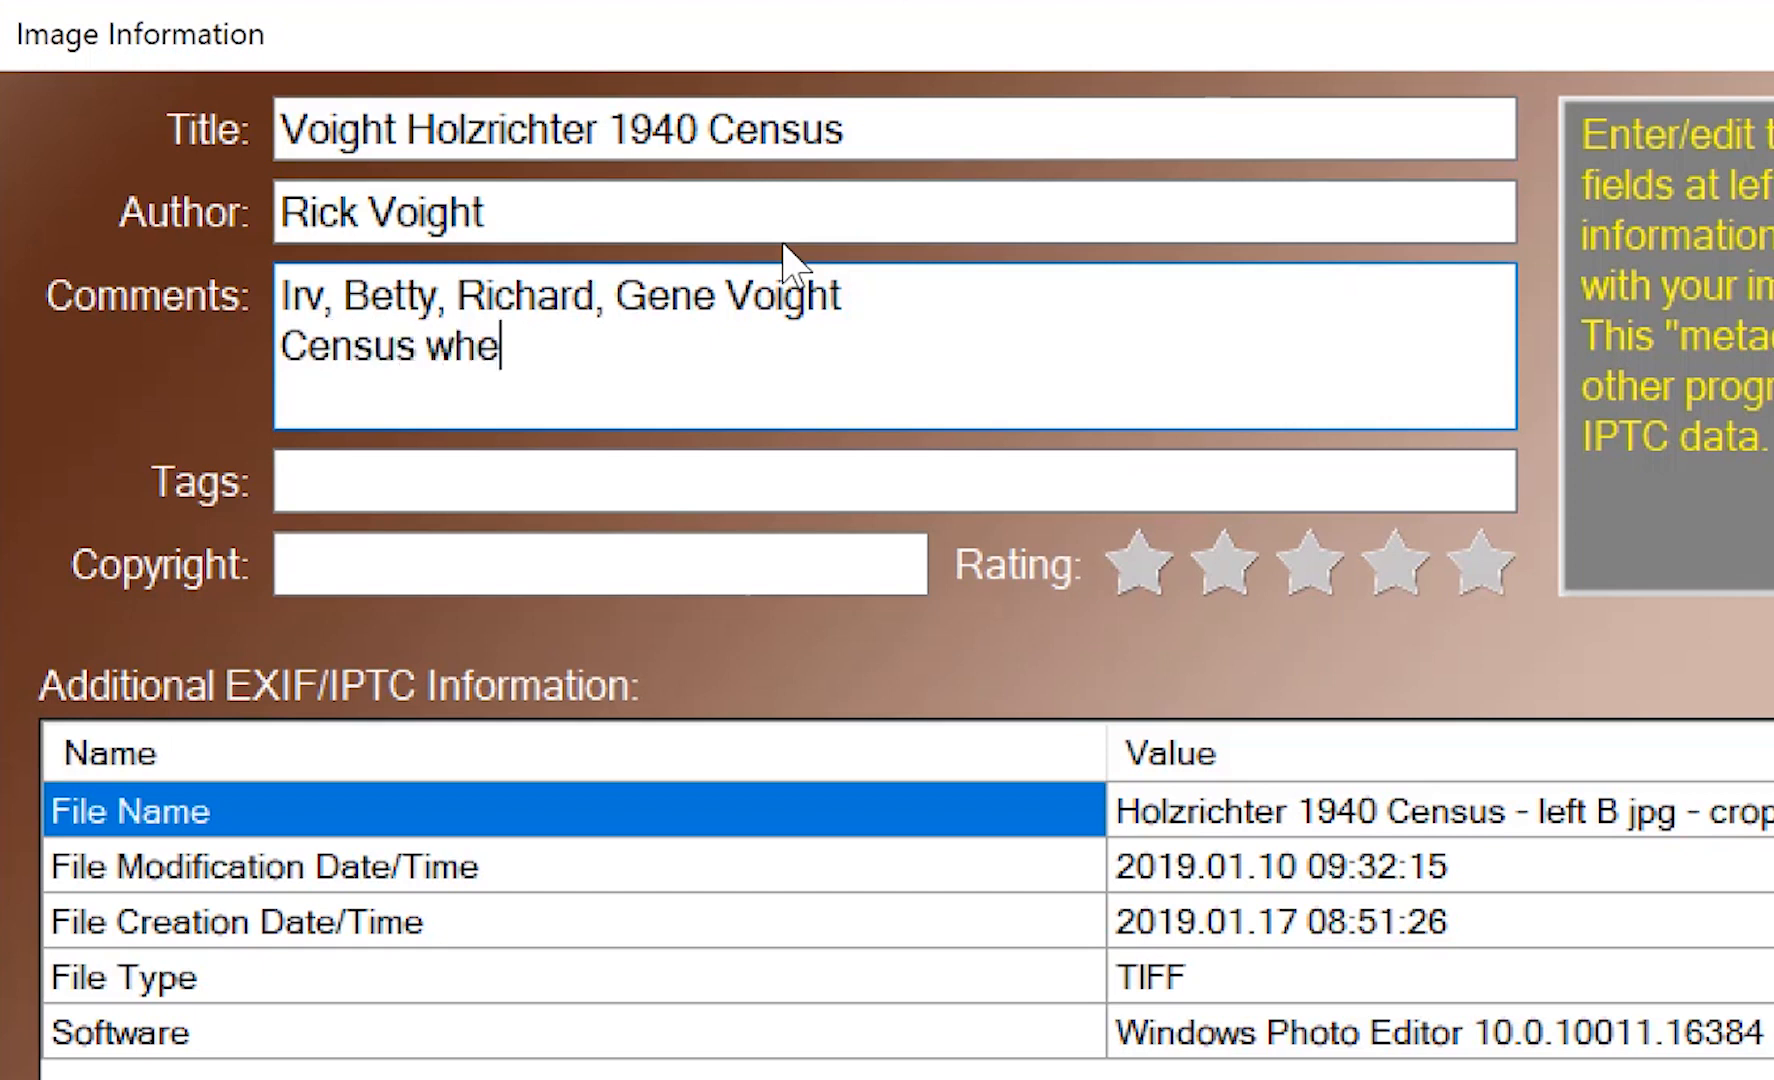
{"action": "type", "text": "re Erwin misspe"}
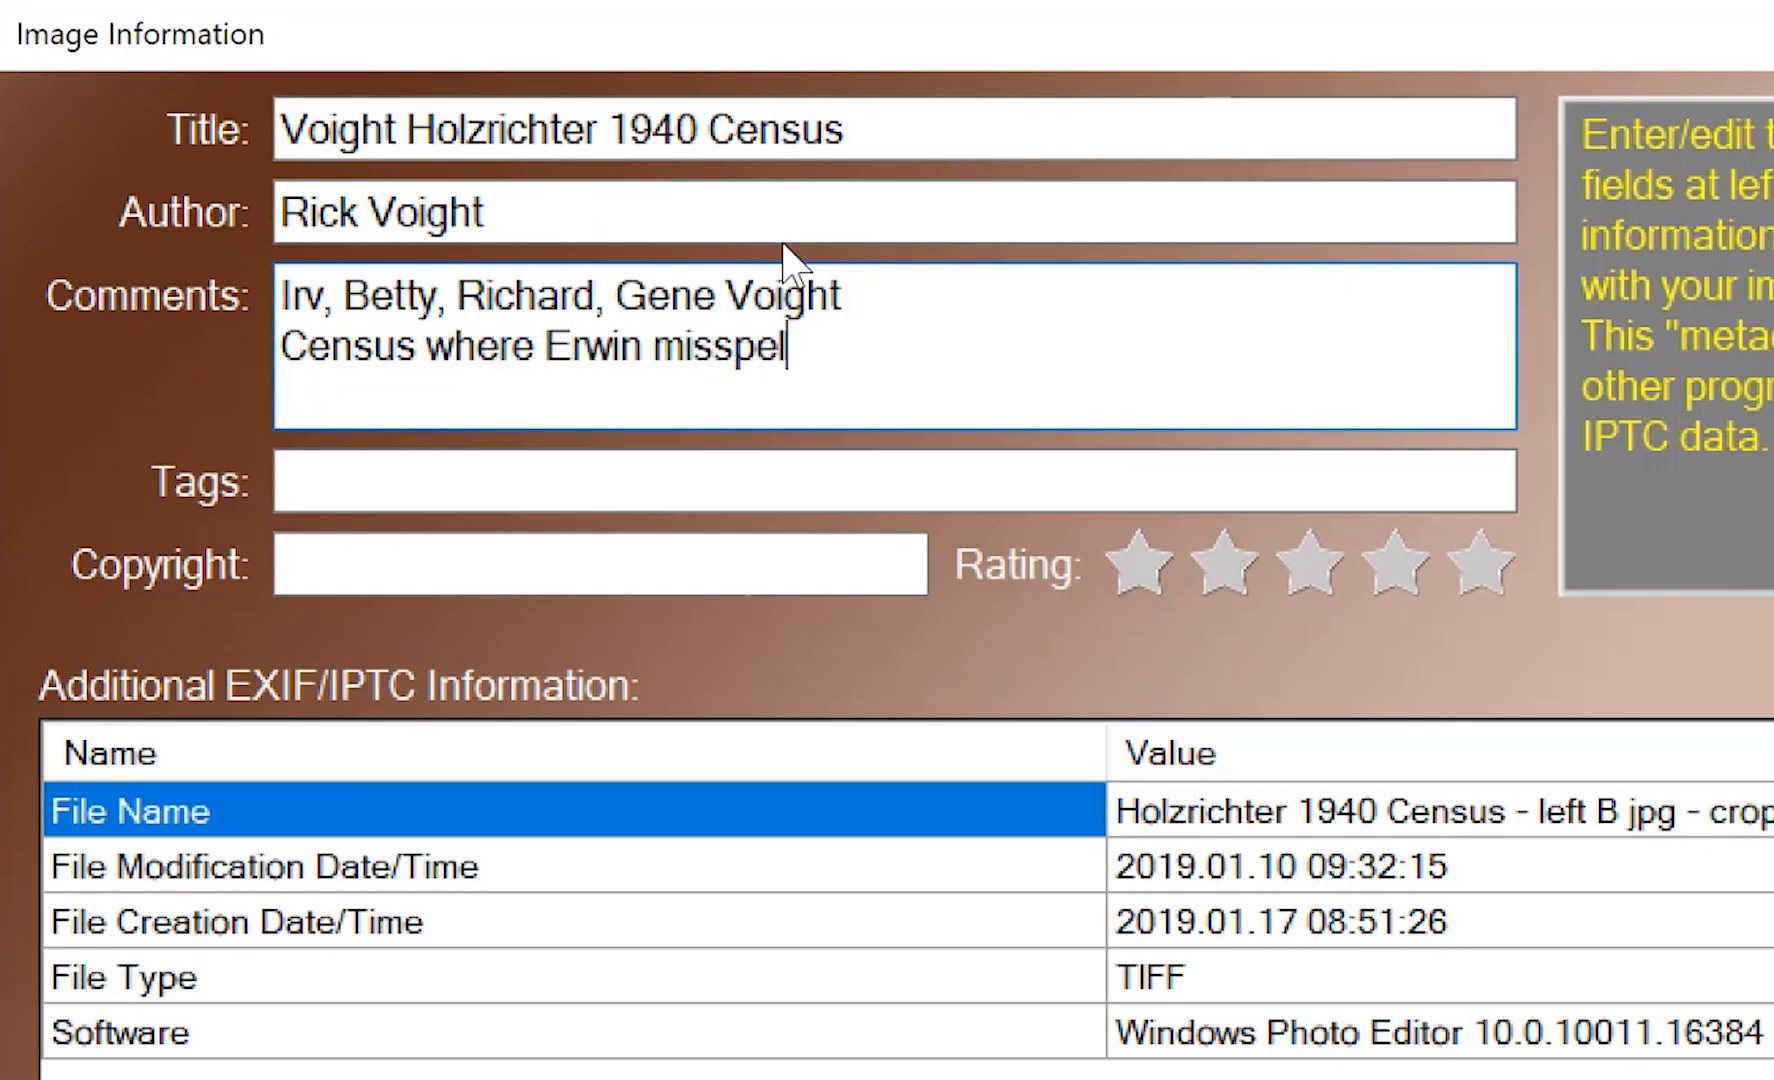
{"action": "type", "text": "led as"}
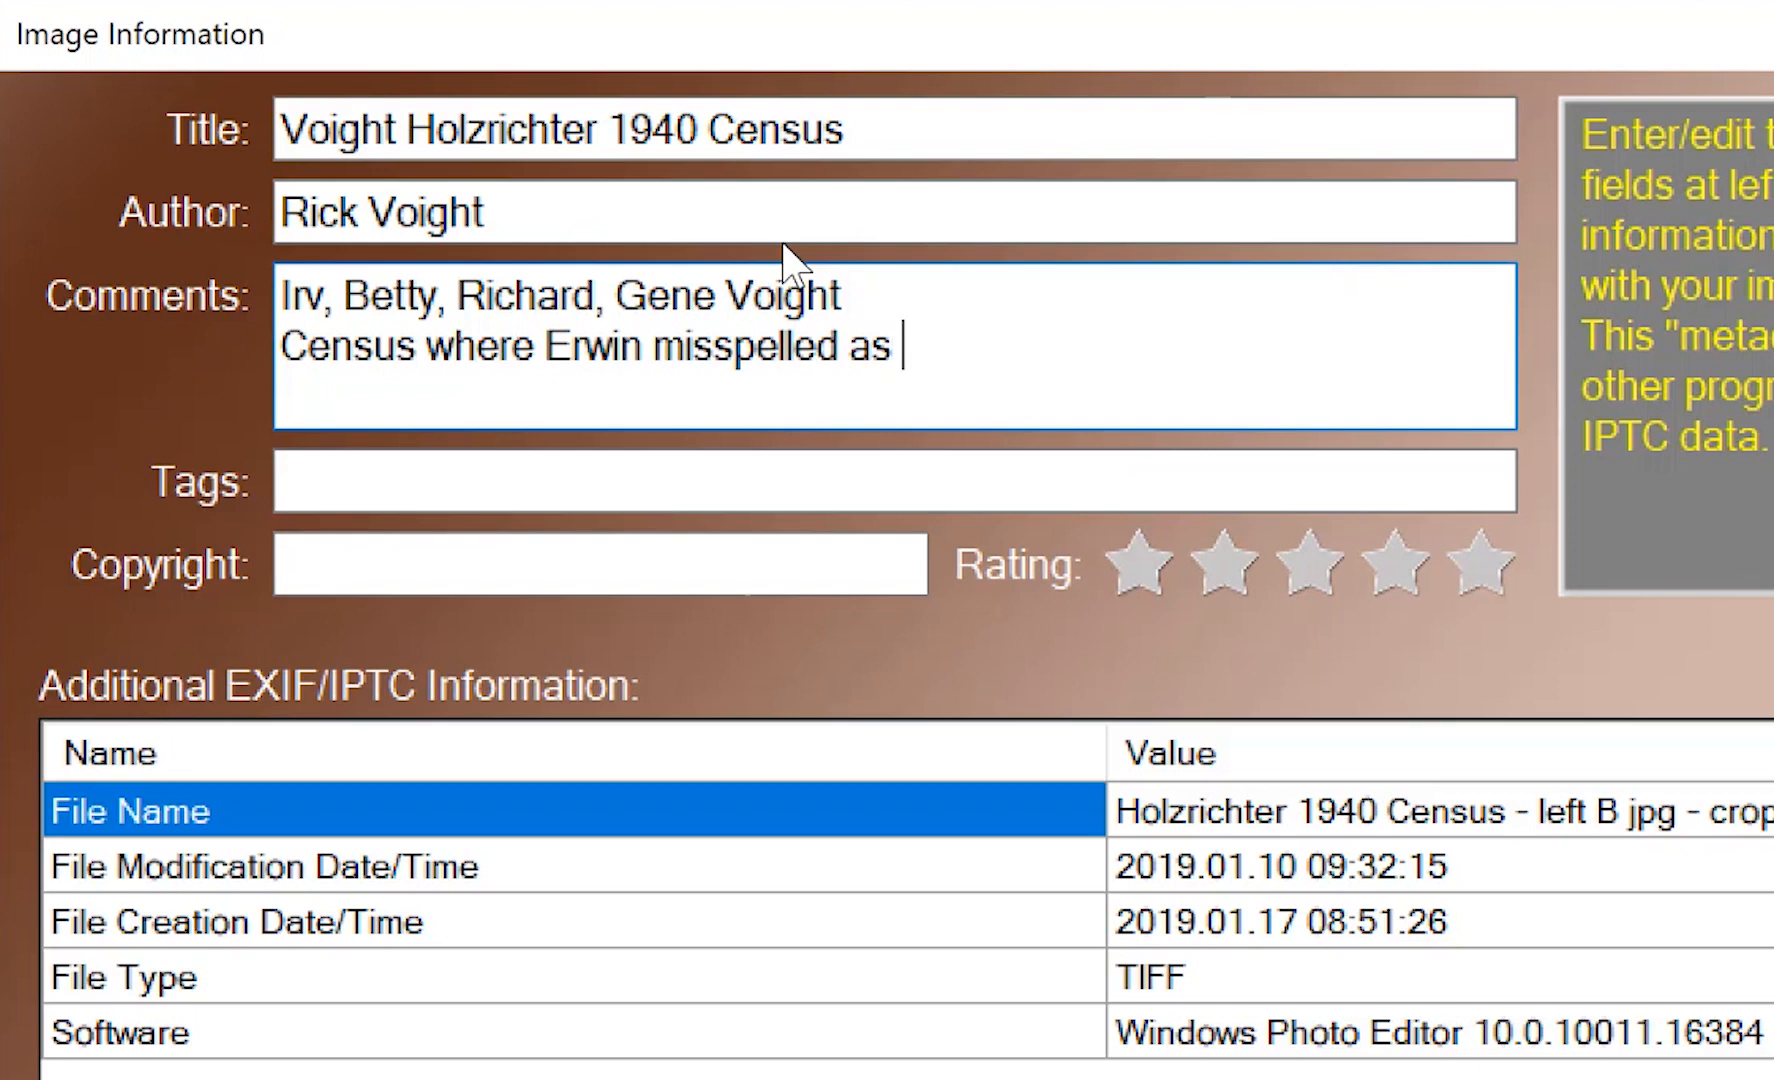
{"action": "type", "text": "Irwin"}
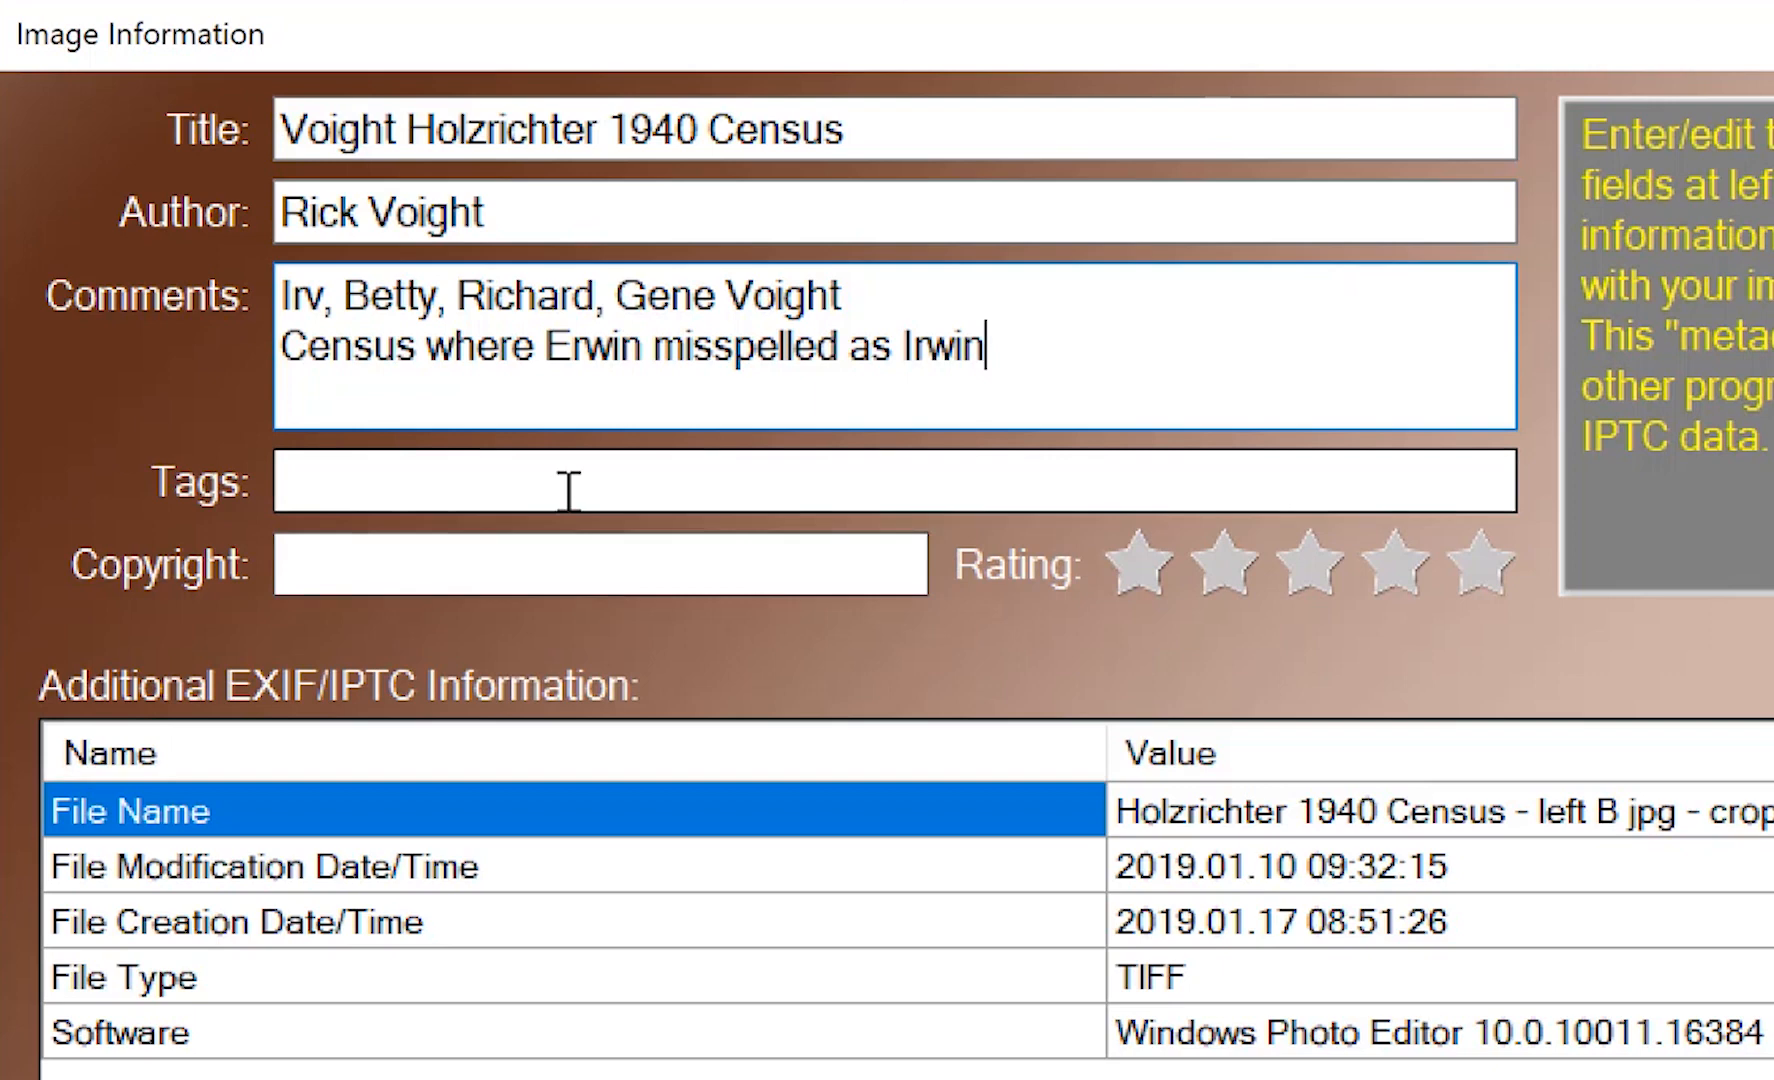
{"action": "type", "text": "Voight"}
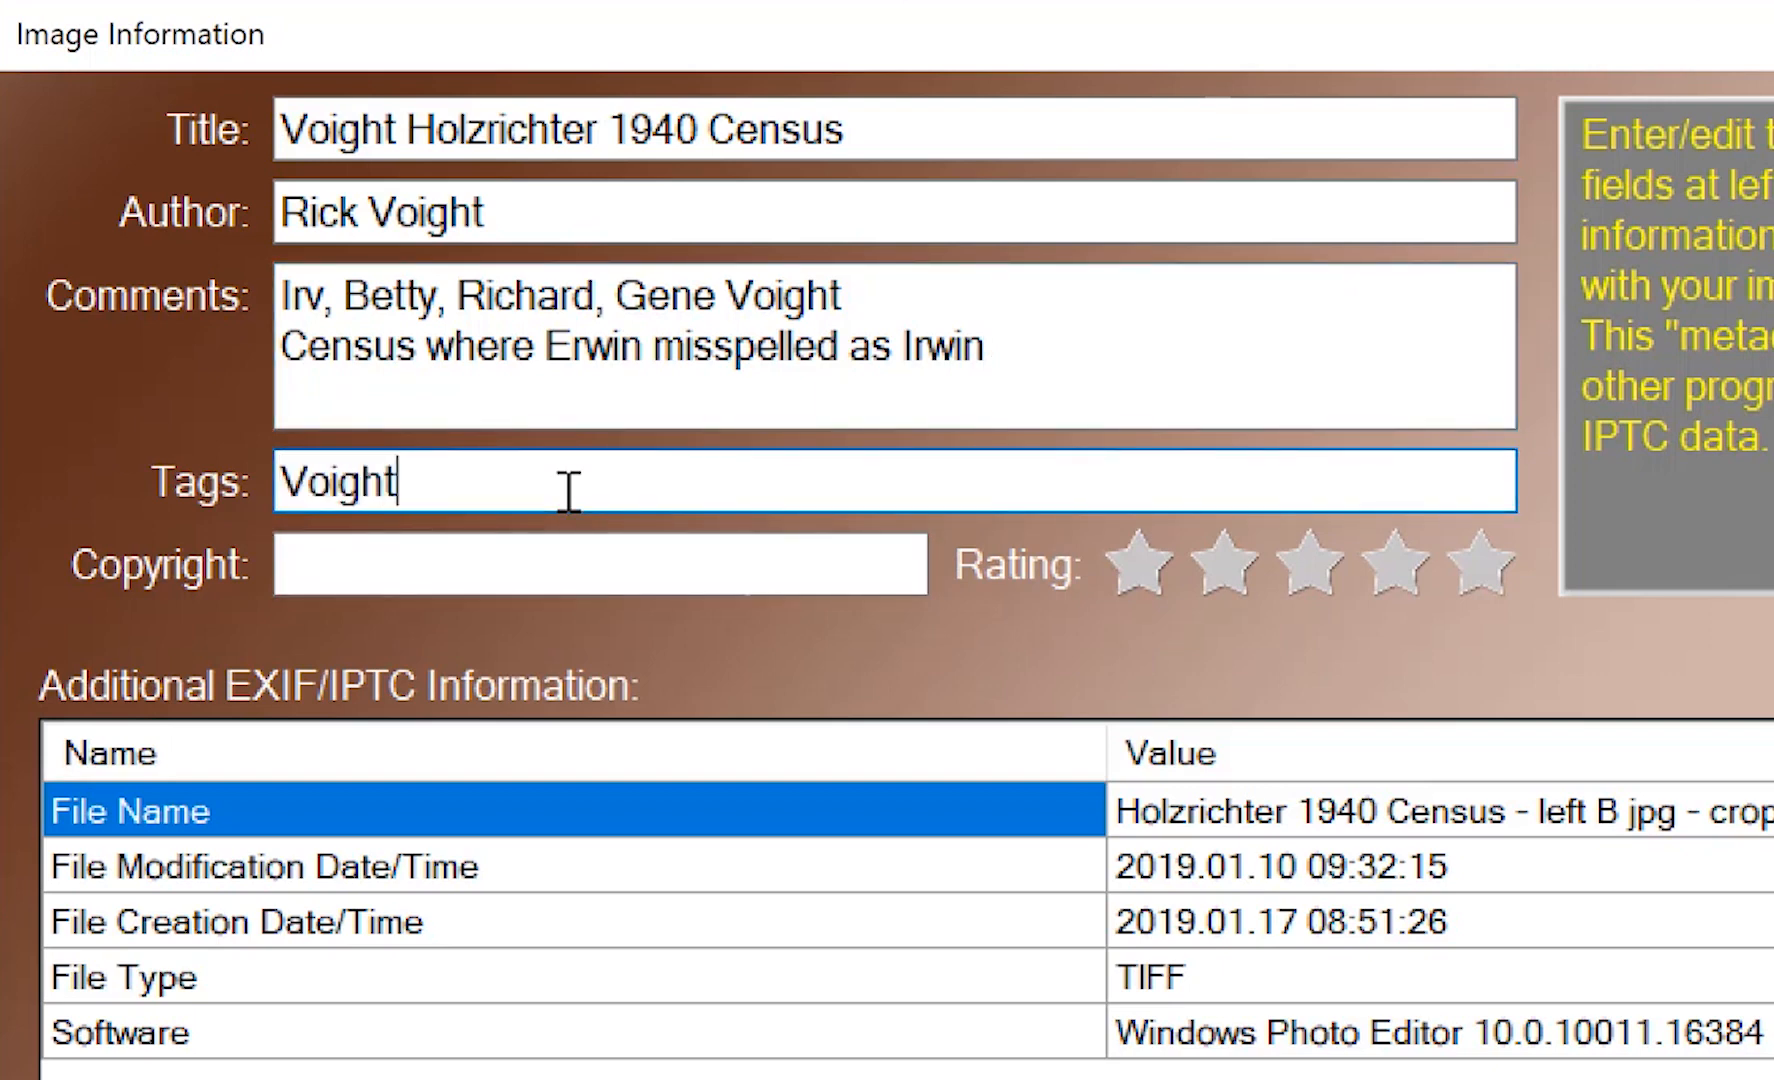
{"action": "type", "text": "Holz"}
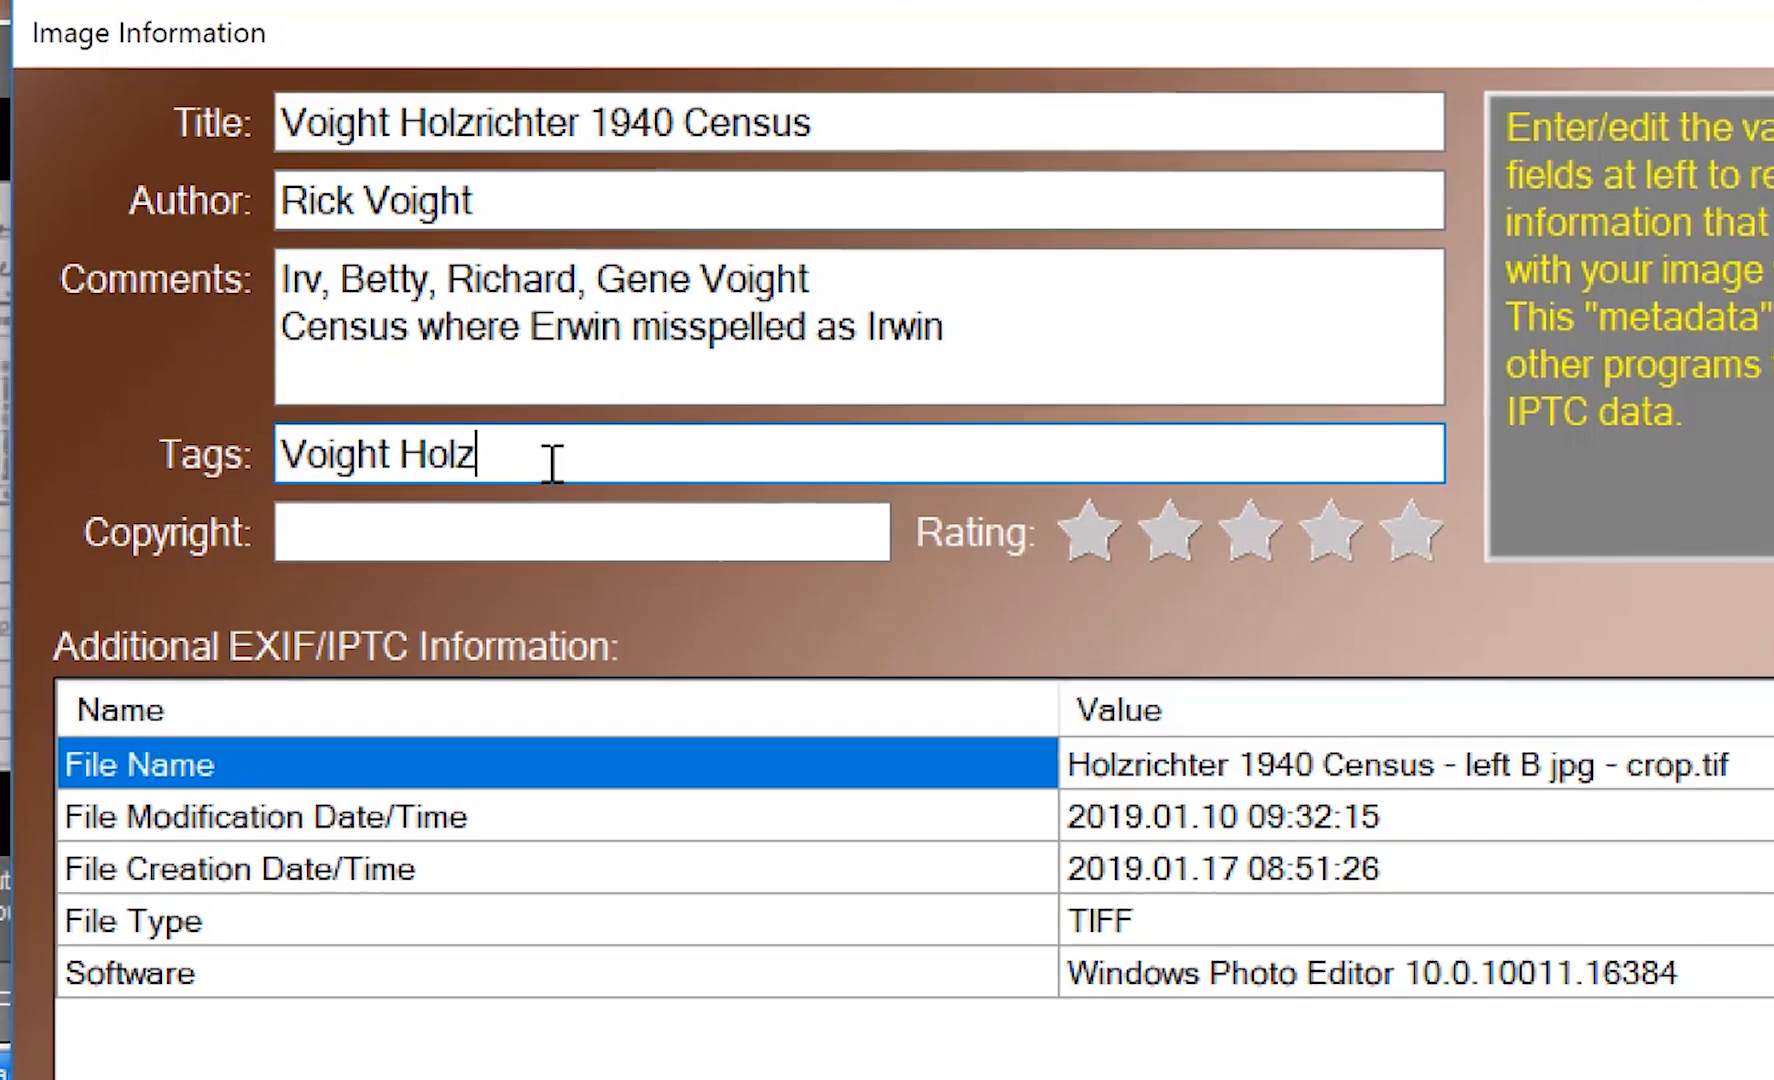
{"action": "type", "text": "richter"}
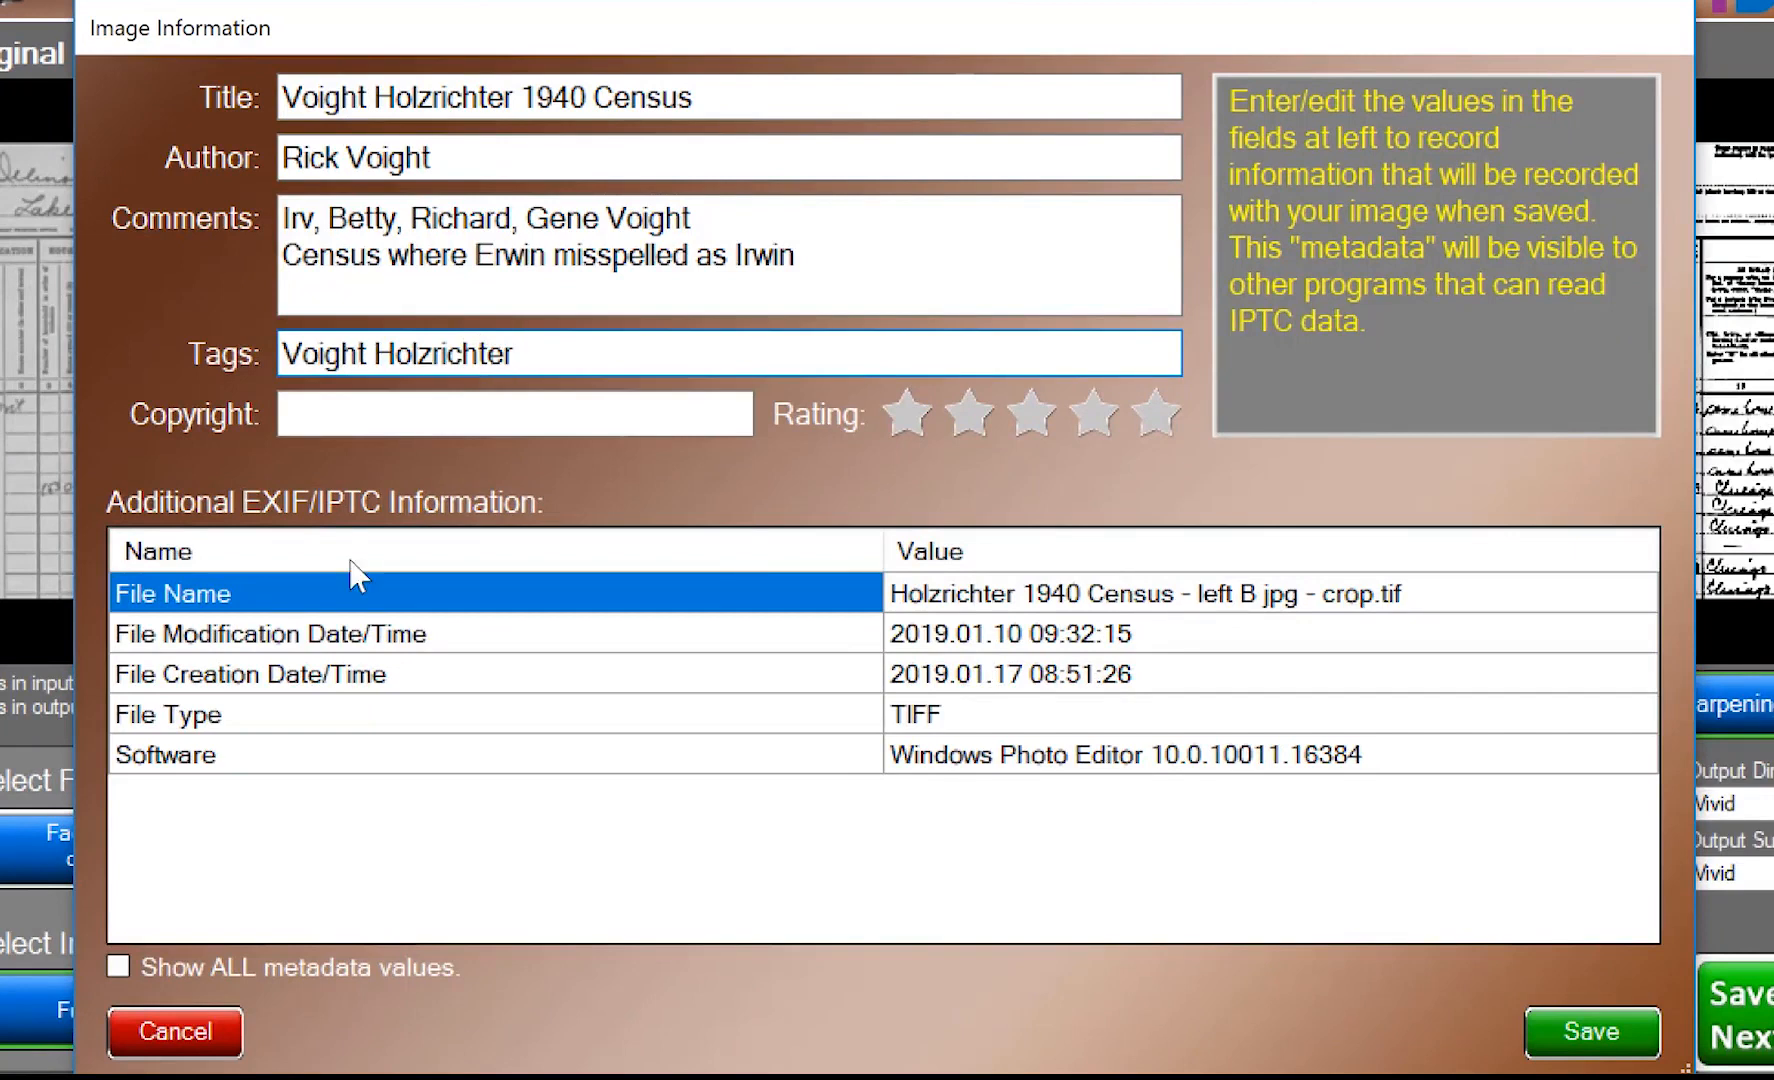
Show all metadata values and rate the image five stars
{"action": "left_click", "coordinate": [118, 967]}
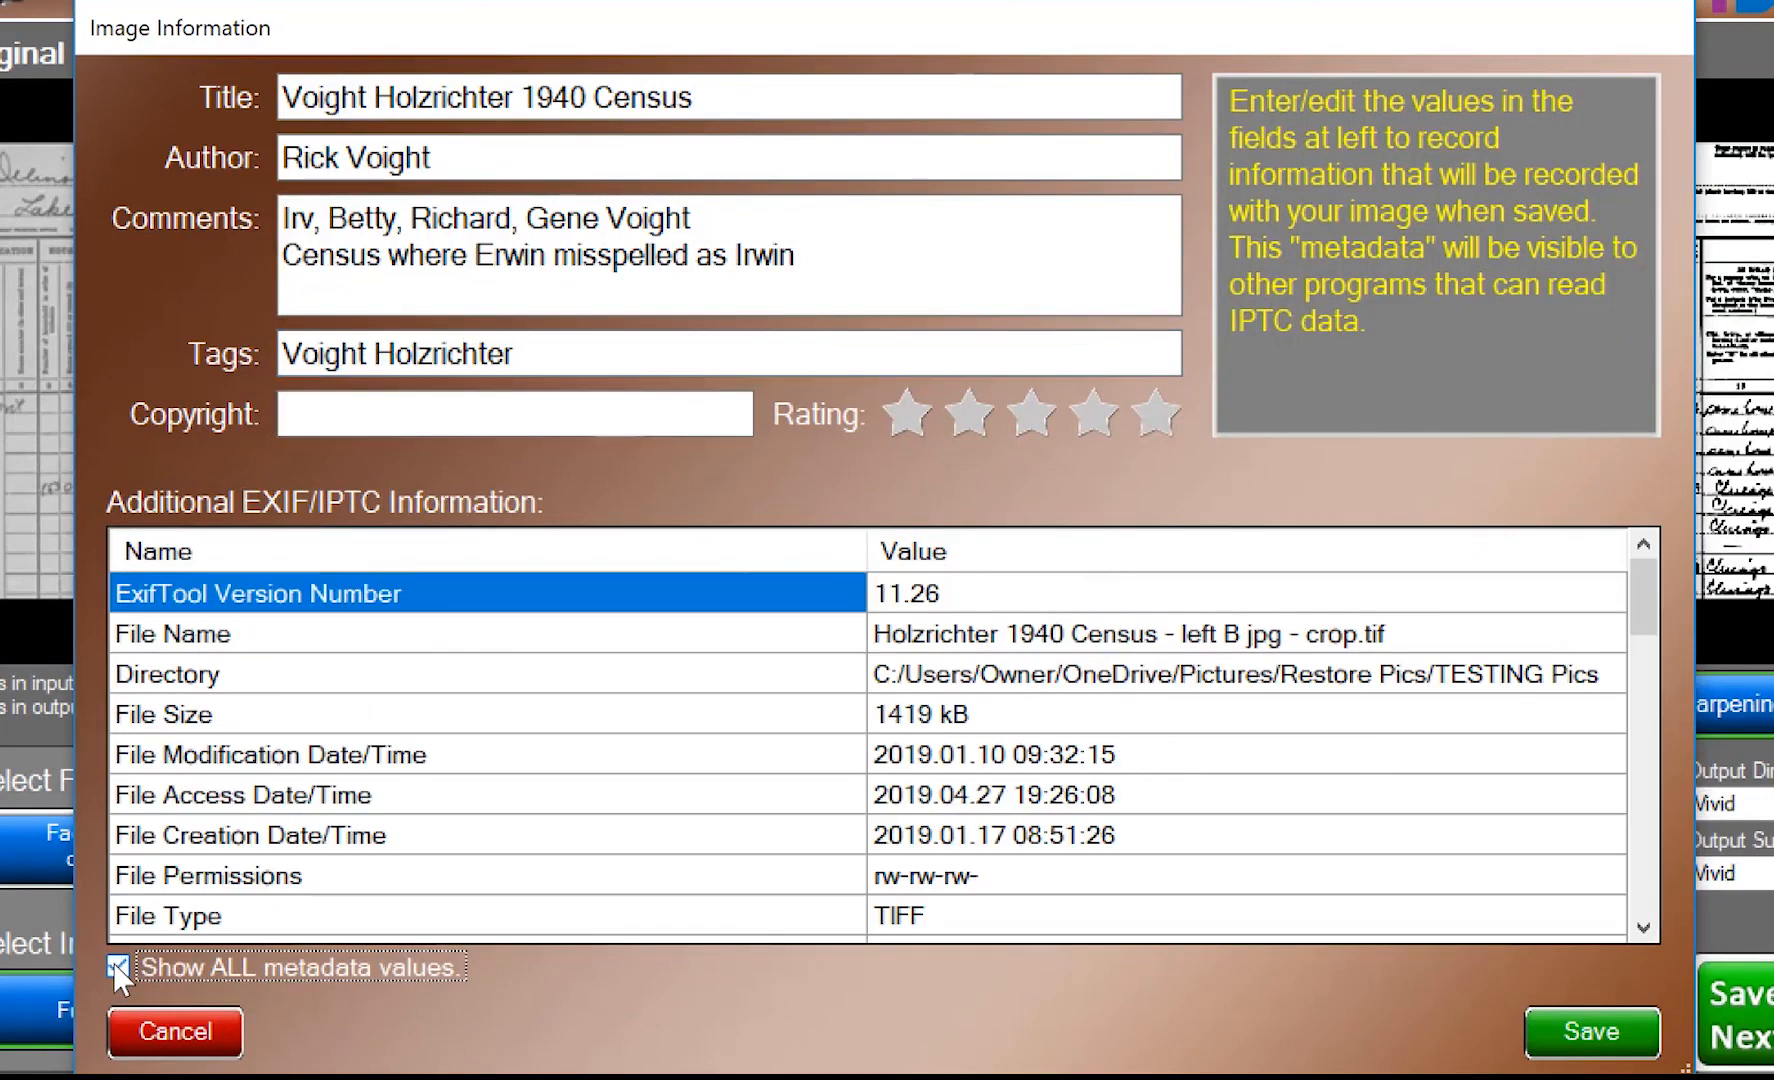
{"action": "left_click", "coordinate": [117, 967]}
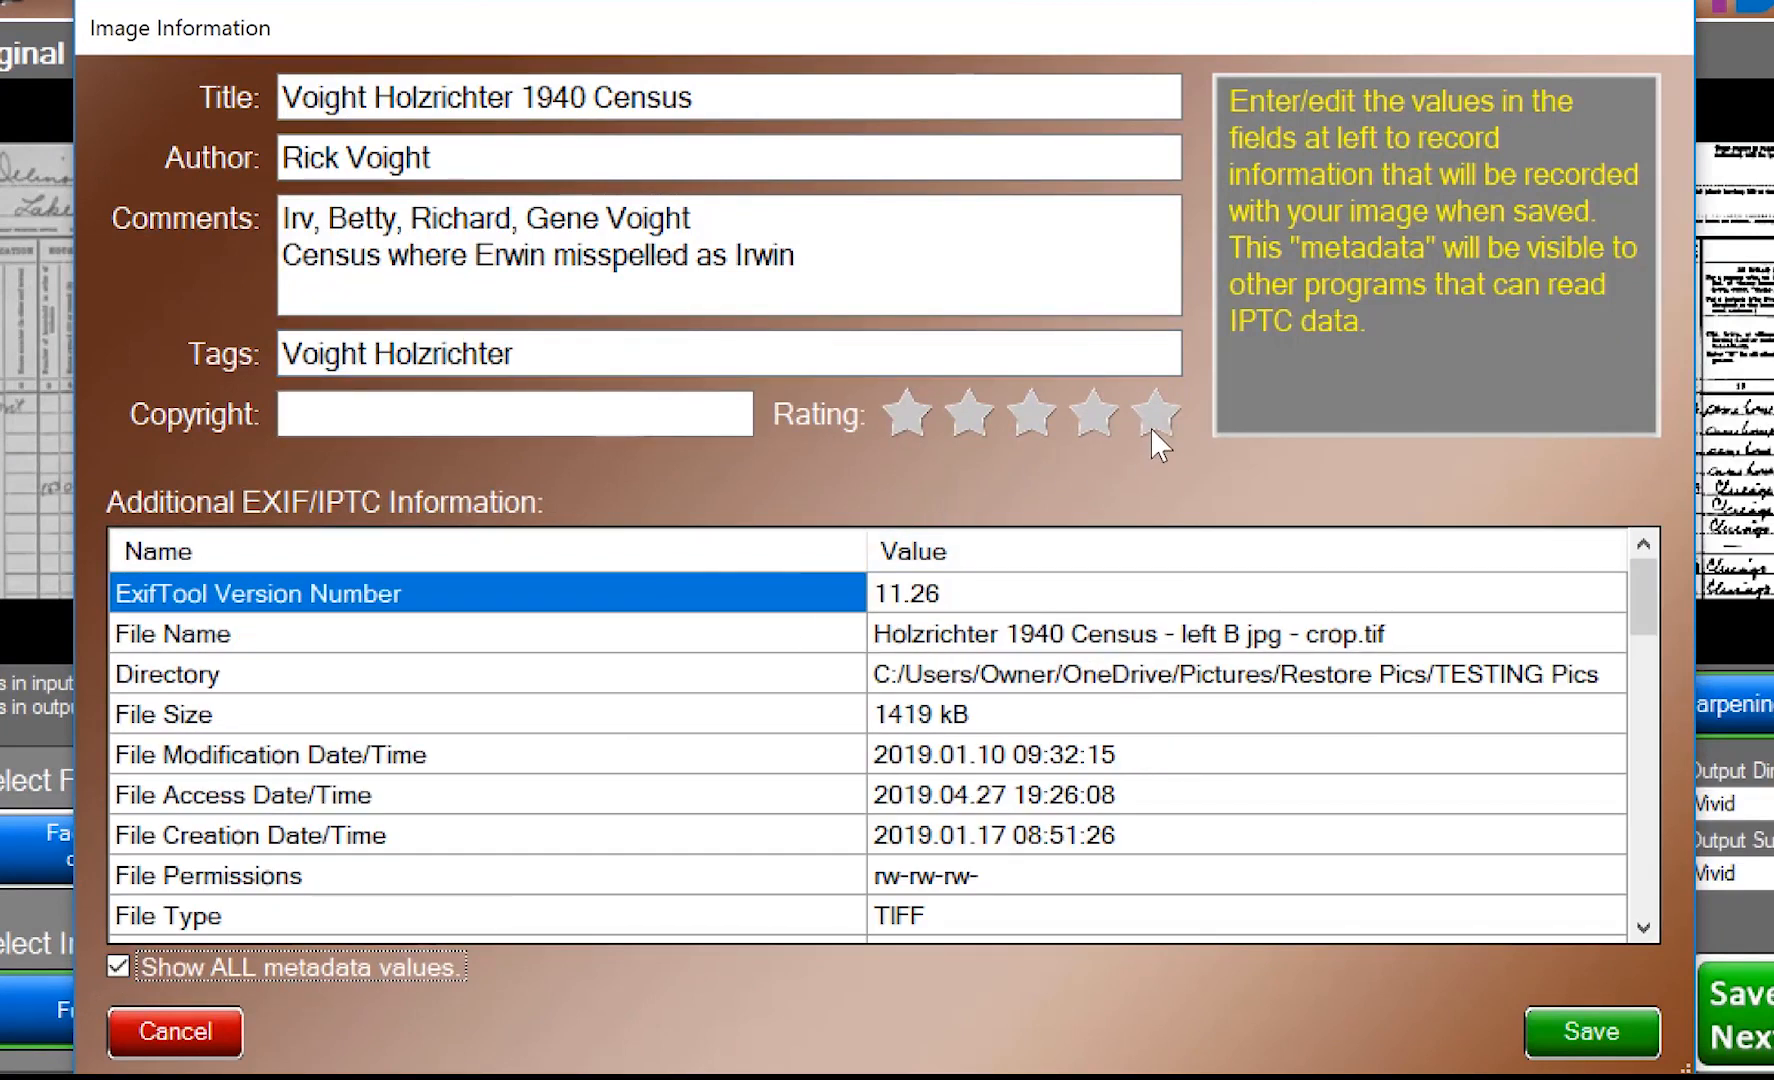
{"action": "left_click", "coordinate": [1153, 414]}
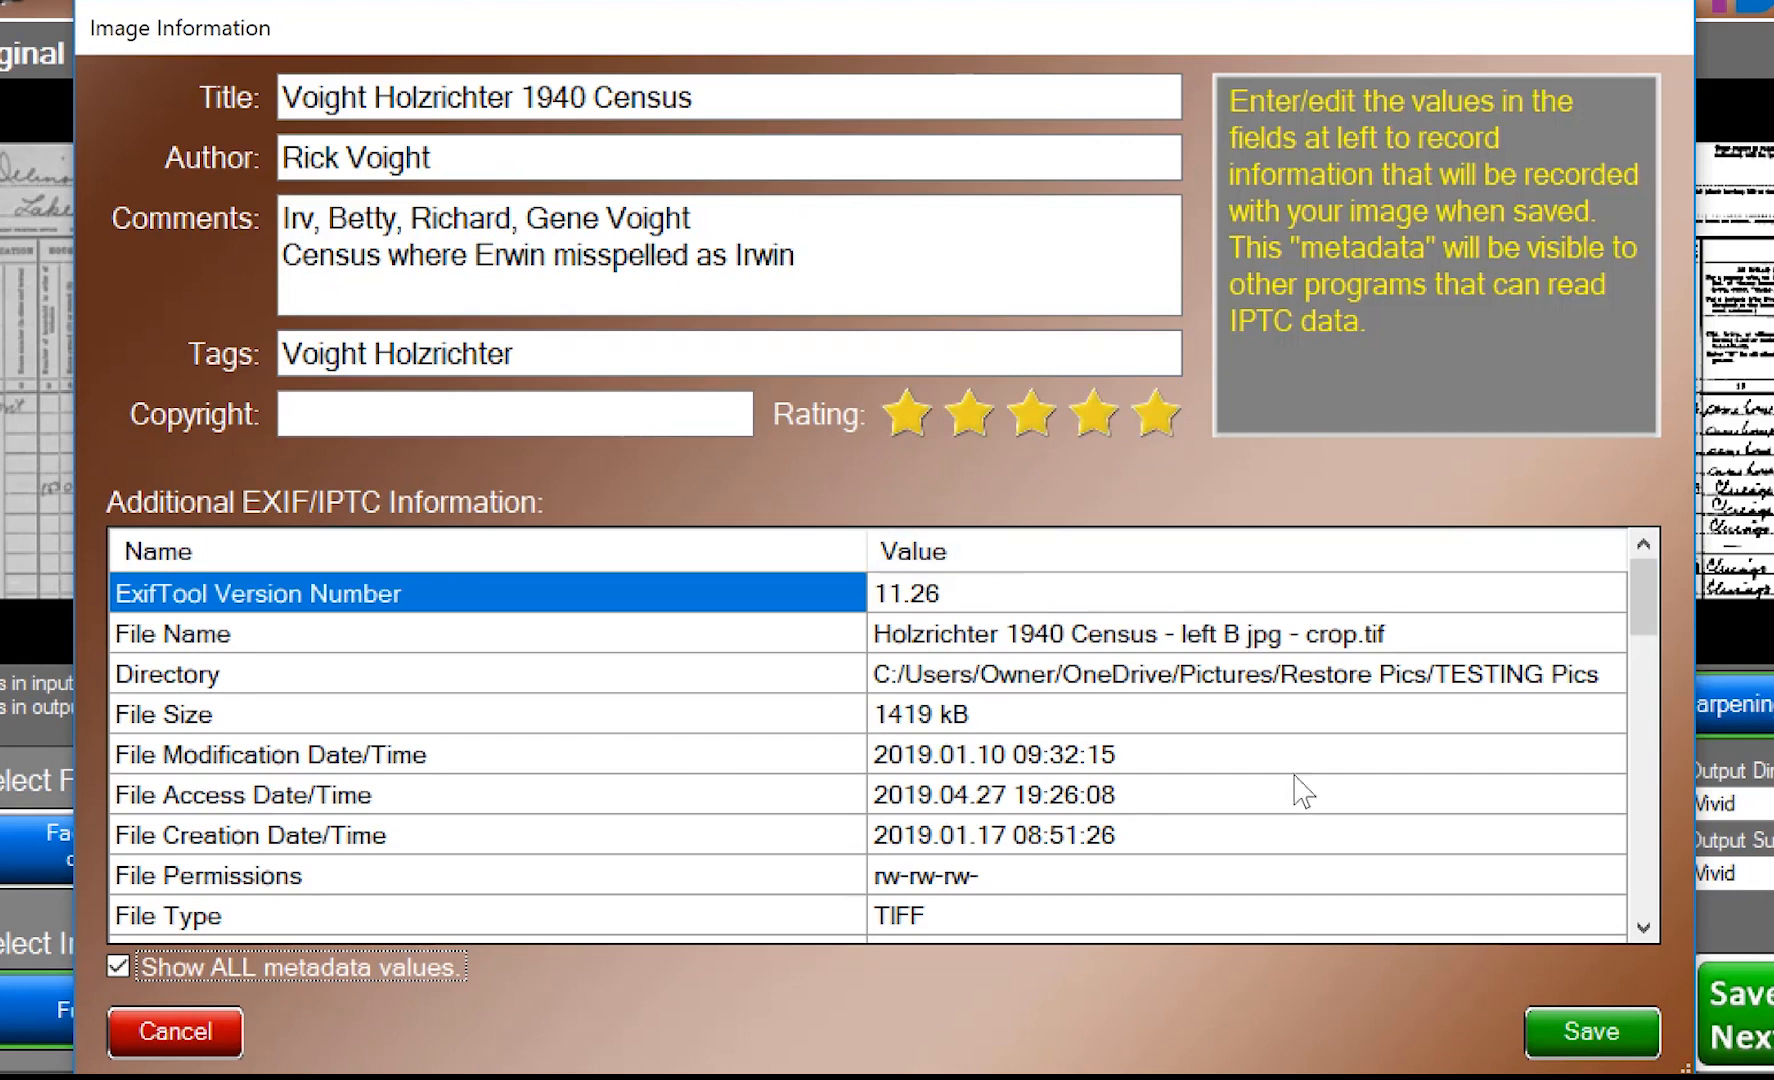